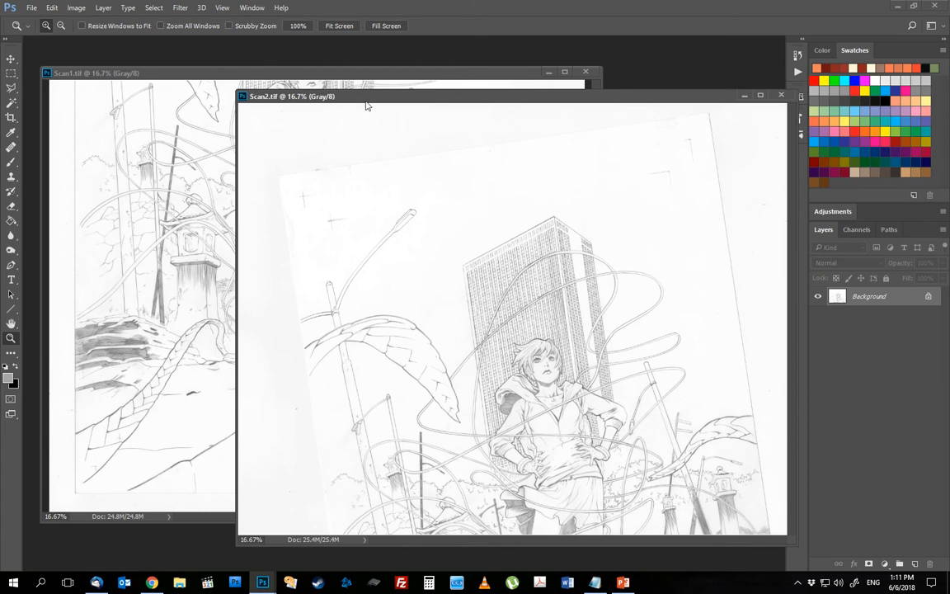
- Arrange the second scan's window and check its Image Size without changing anything
drag(366, 96, 399, 99)
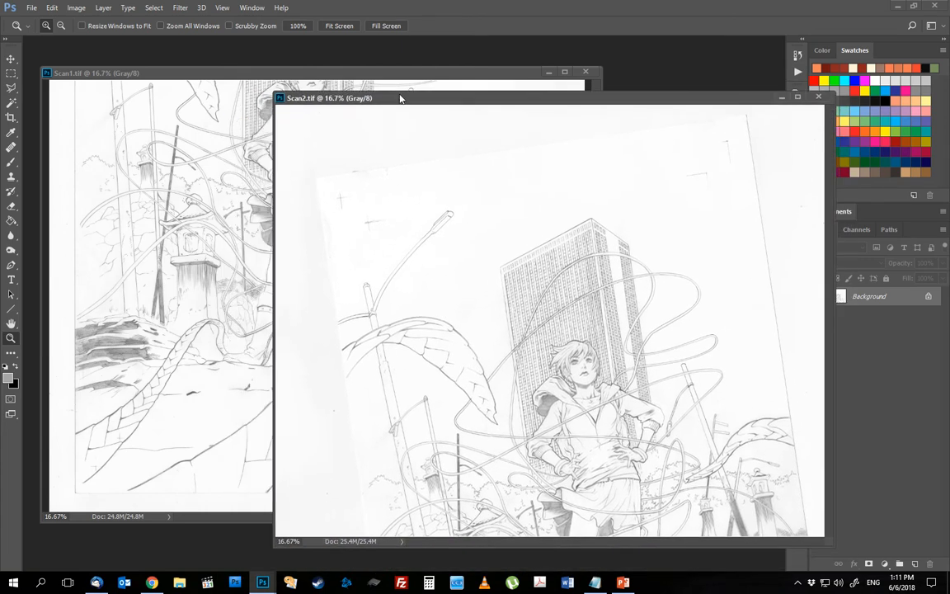
drag(400, 99, 333, 101)
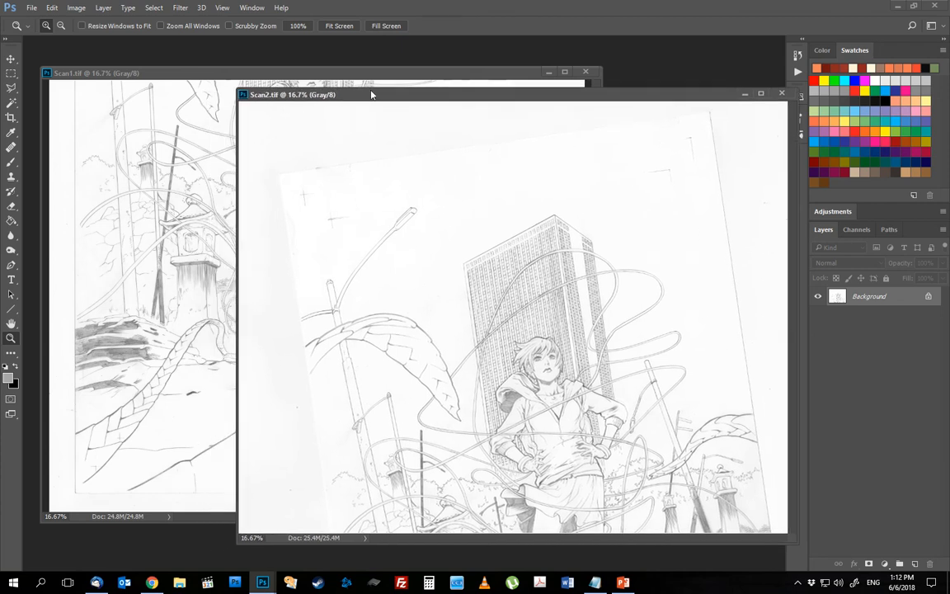
drag(371, 94, 326, 93)
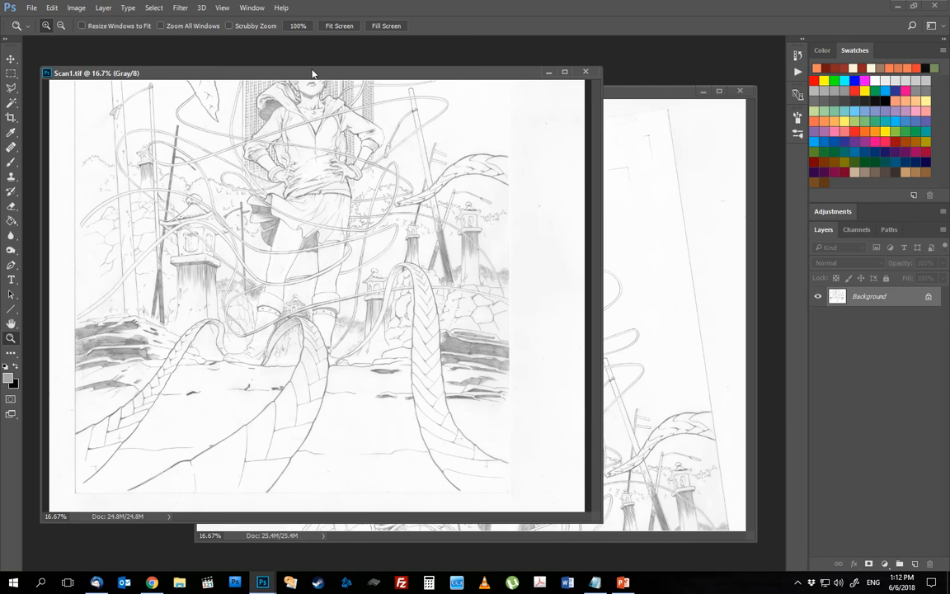
mouse_move(301, 365)
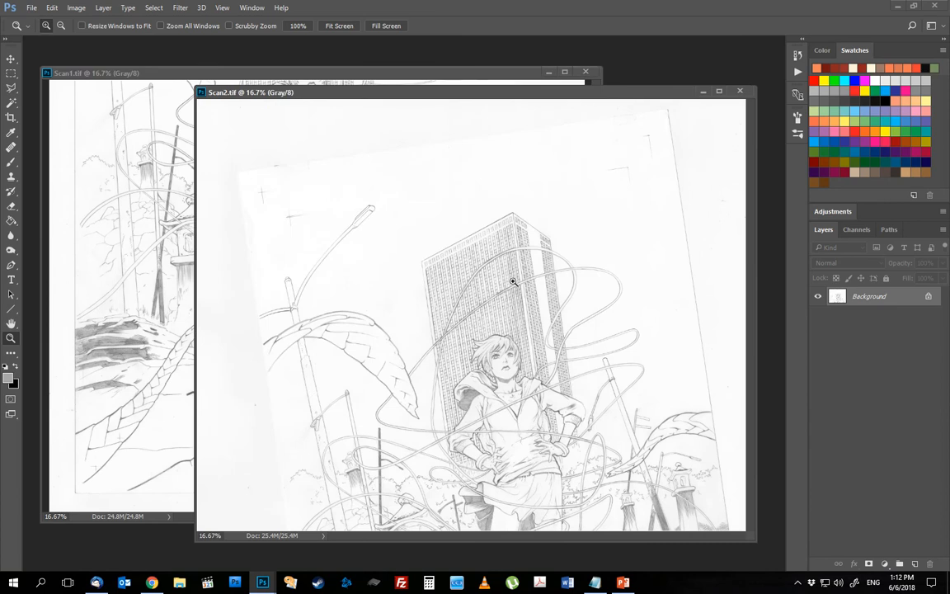
mouse_move(445, 212)
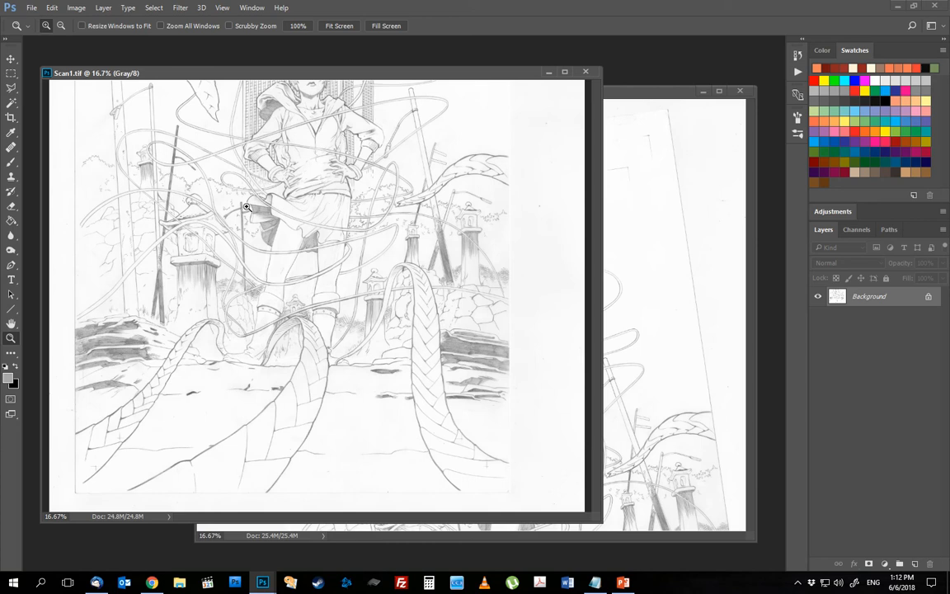
mouse_move(383, 255)
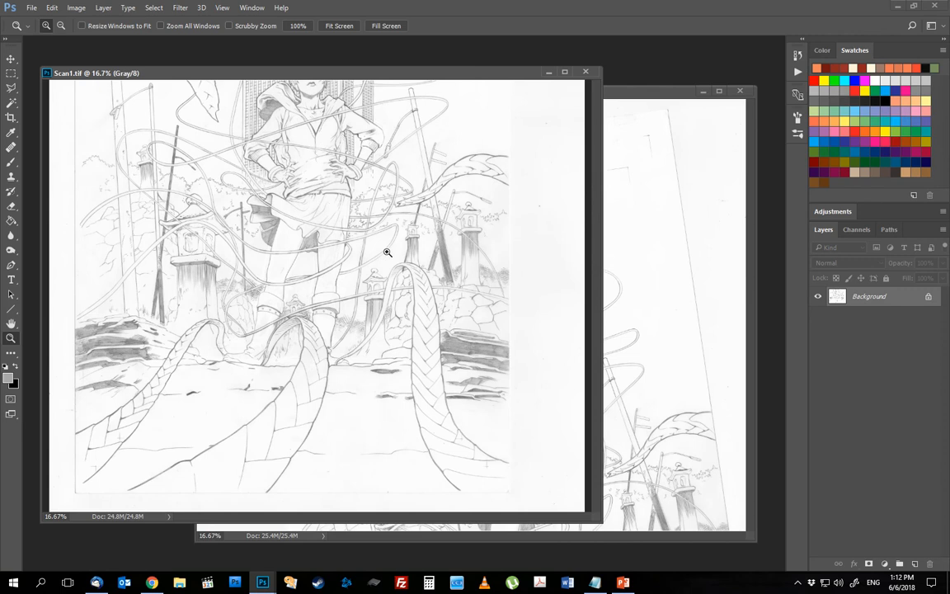
mouse_move(460, 261)
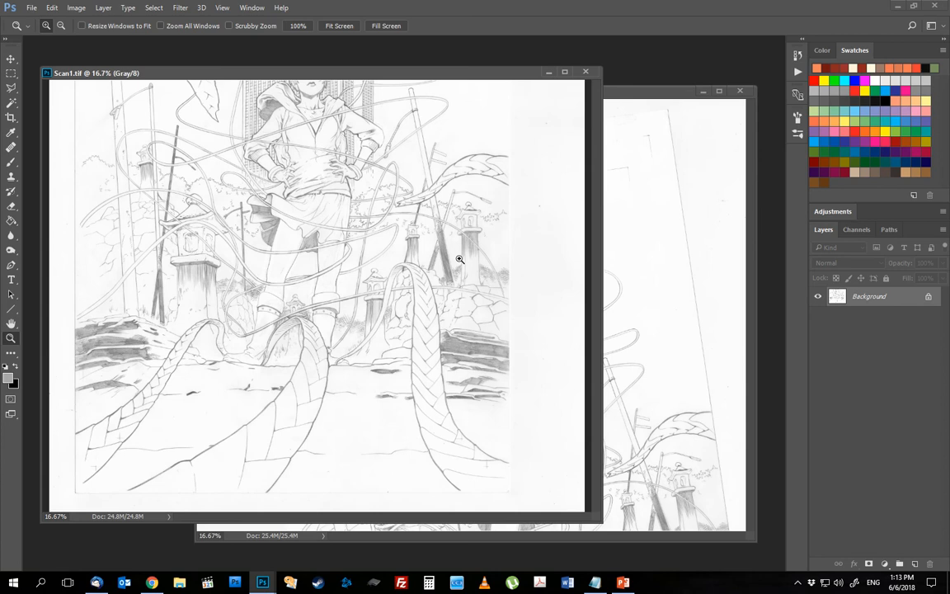
click(87, 10)
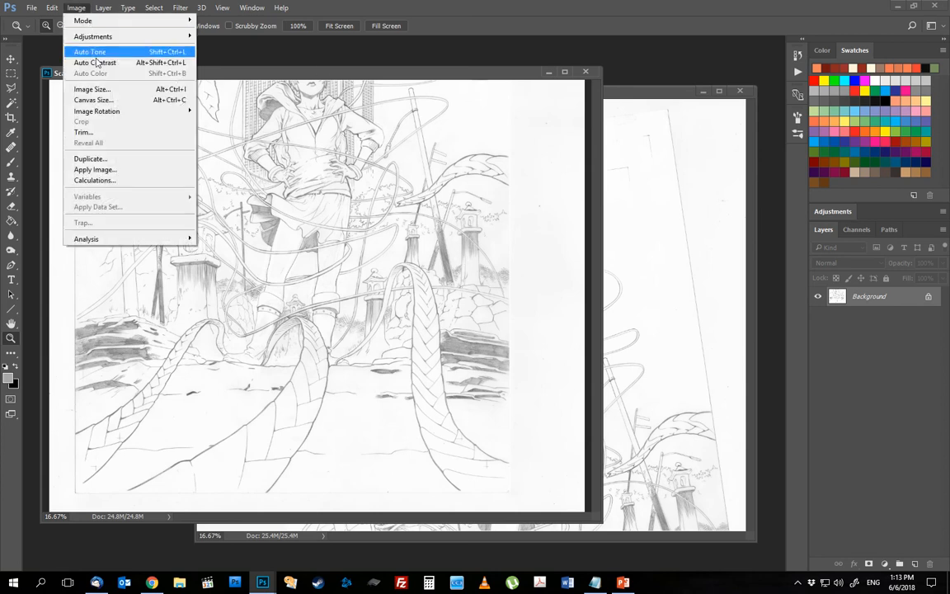
click(87, 89)
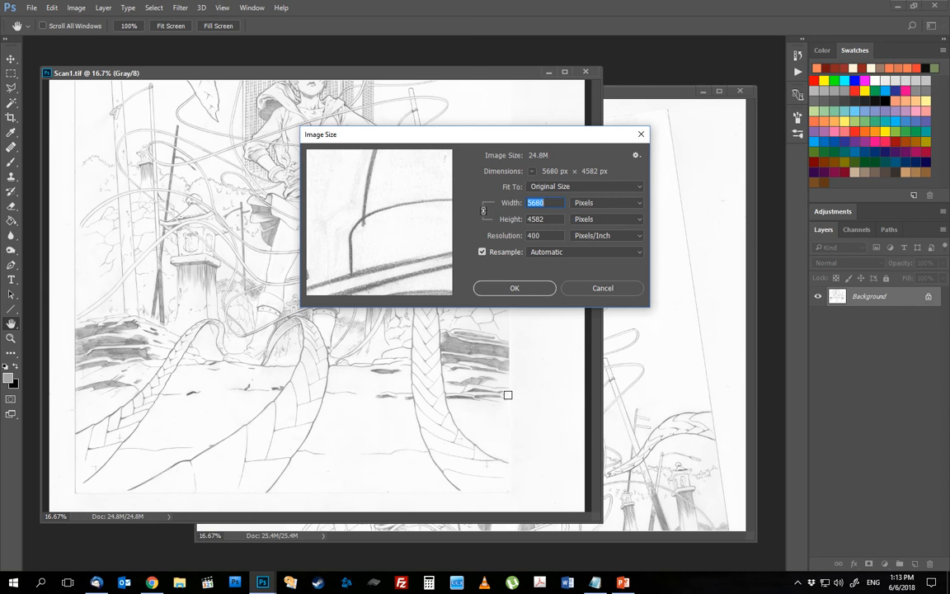
mouse_move(519, 289)
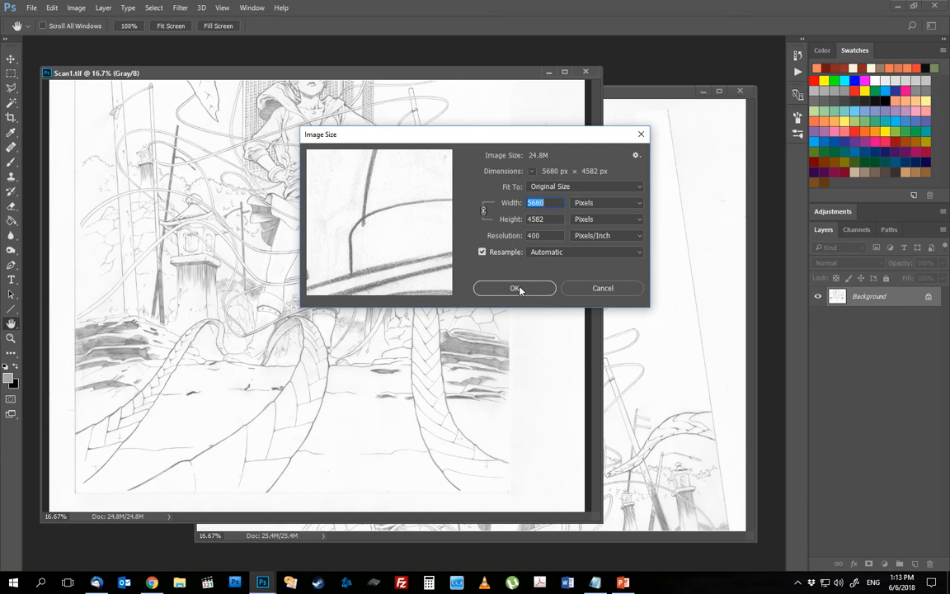
click(515, 288)
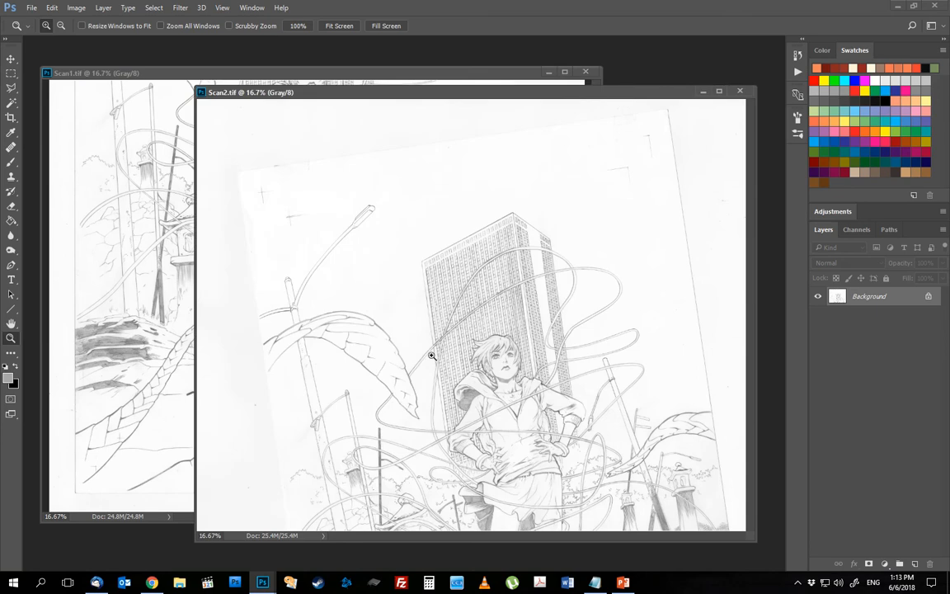
mouse_move(466, 416)
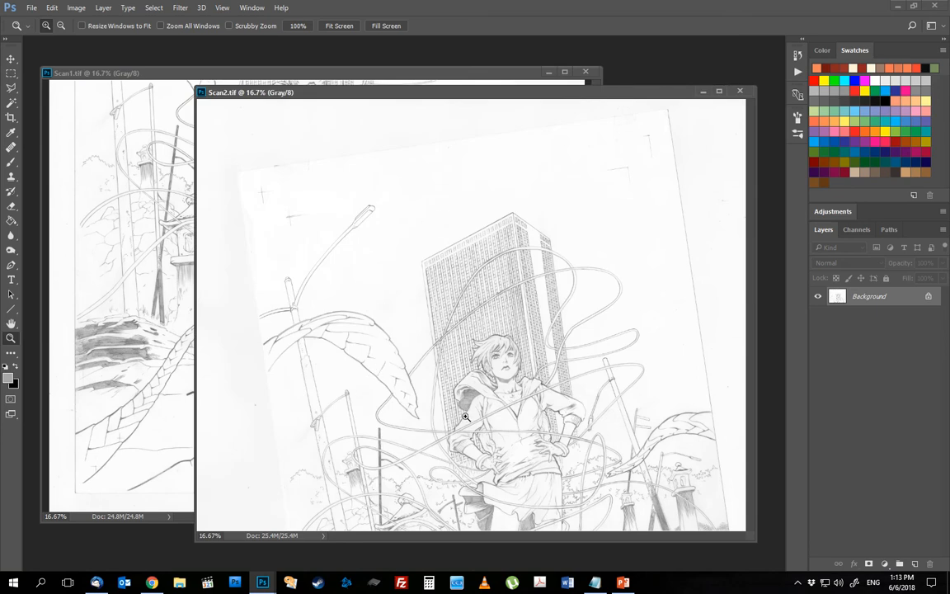
mouse_move(498, 244)
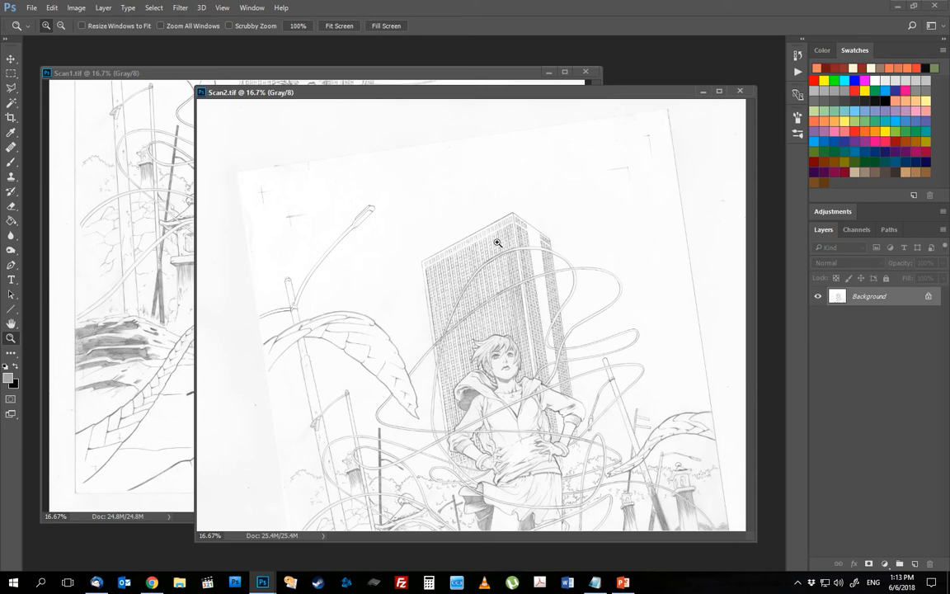
click(495, 243)
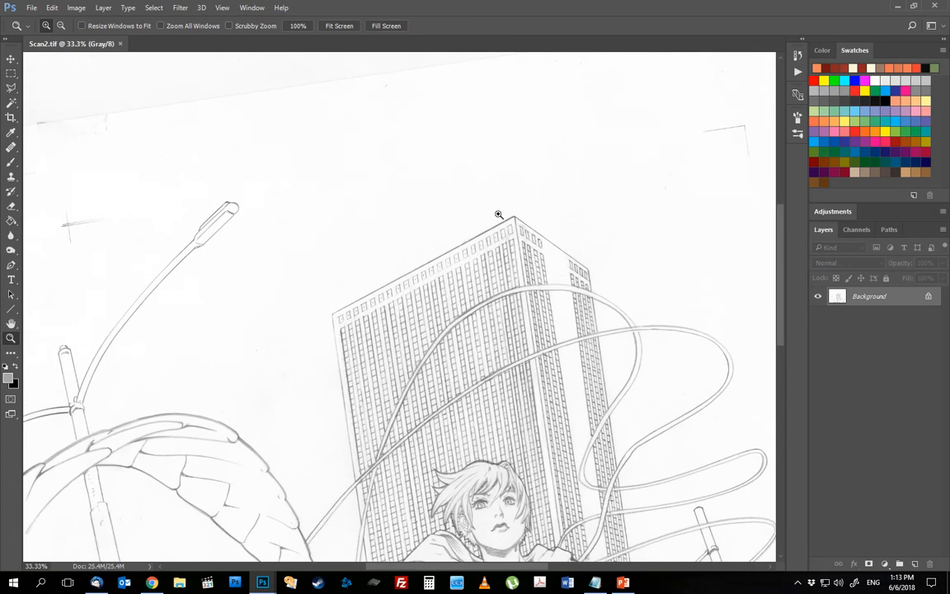
mouse_move(203, 161)
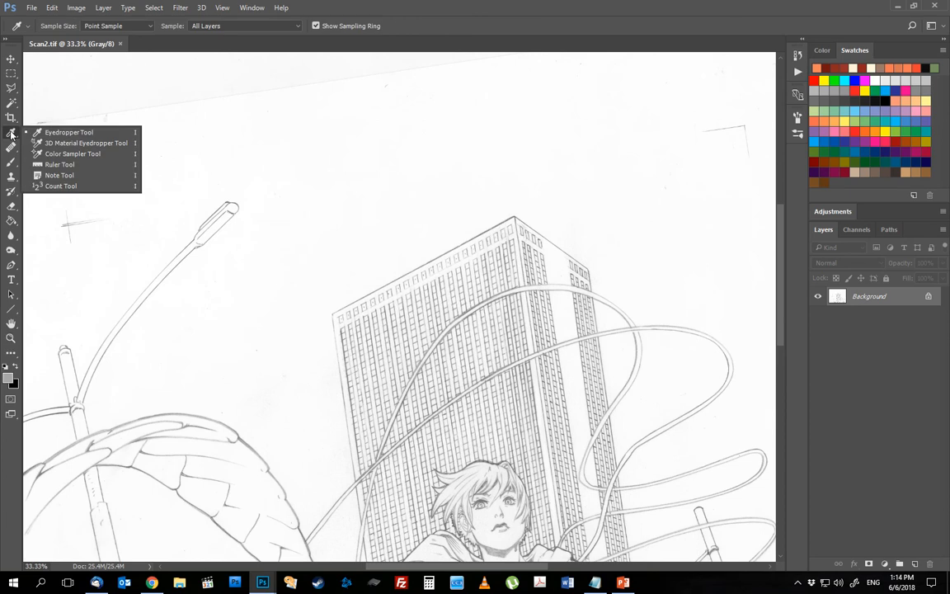
mouse_move(59, 165)
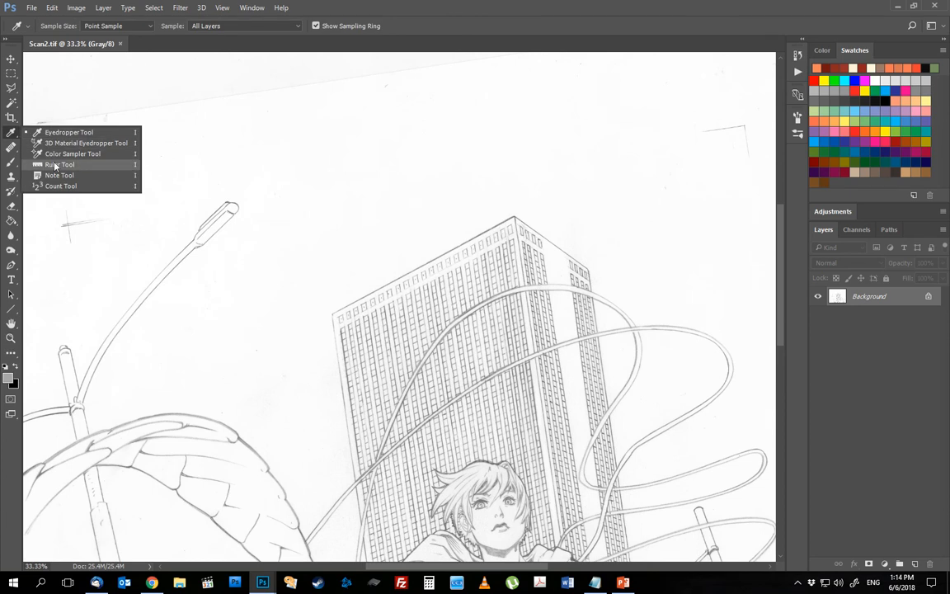
- Measure with the Ruler from the left trim mark to the right trim mark along the page top
click(56, 165)
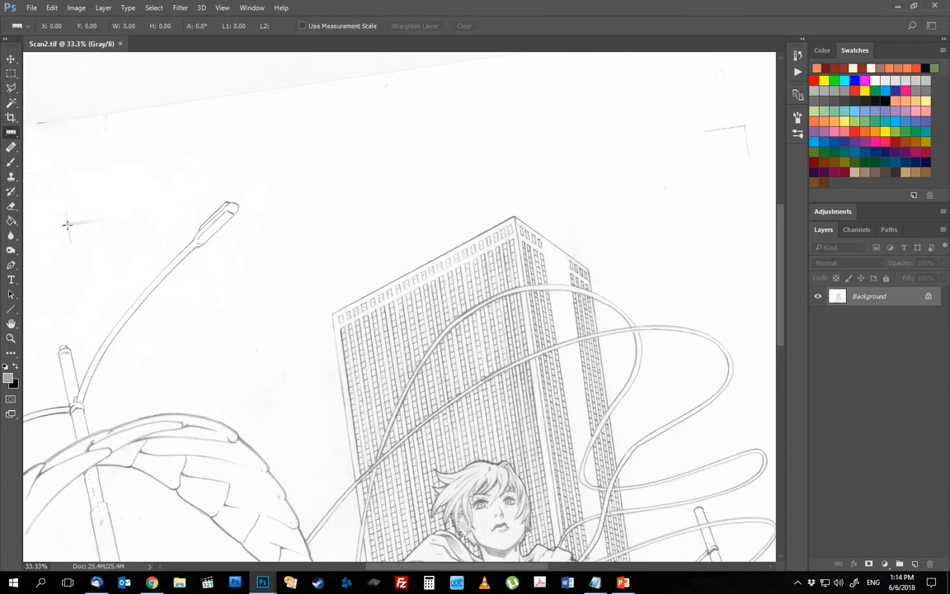
drag(68, 225, 708, 139)
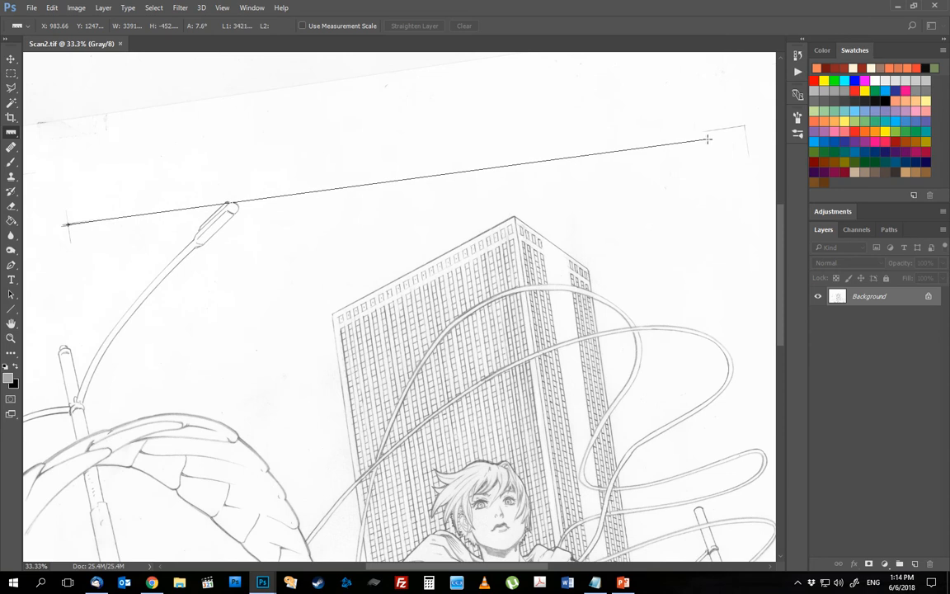
drag(708, 139, 746, 125)
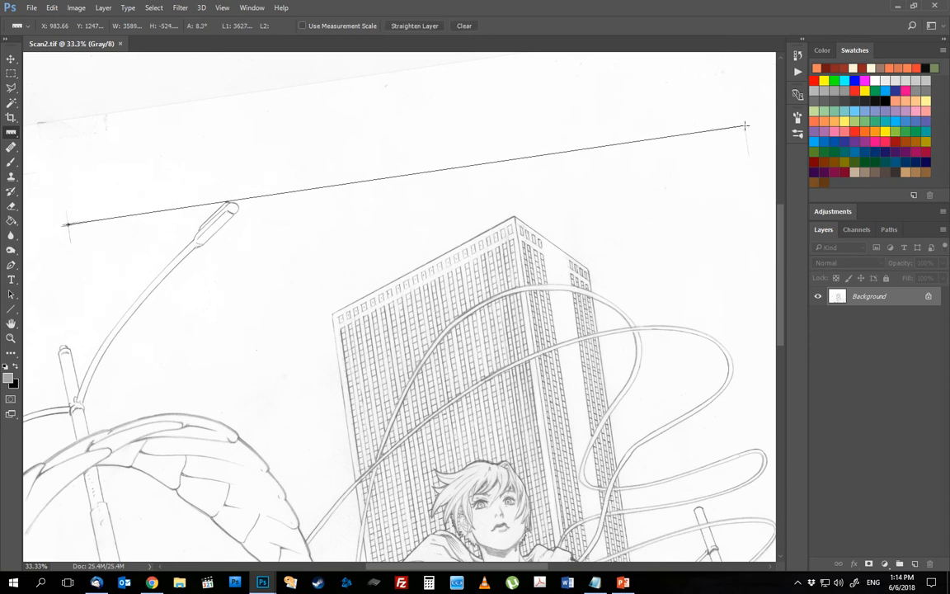
- Rotate the scan counter-clockwise by the measured angle via Image Rotation > Arbitrary
click(74, 10)
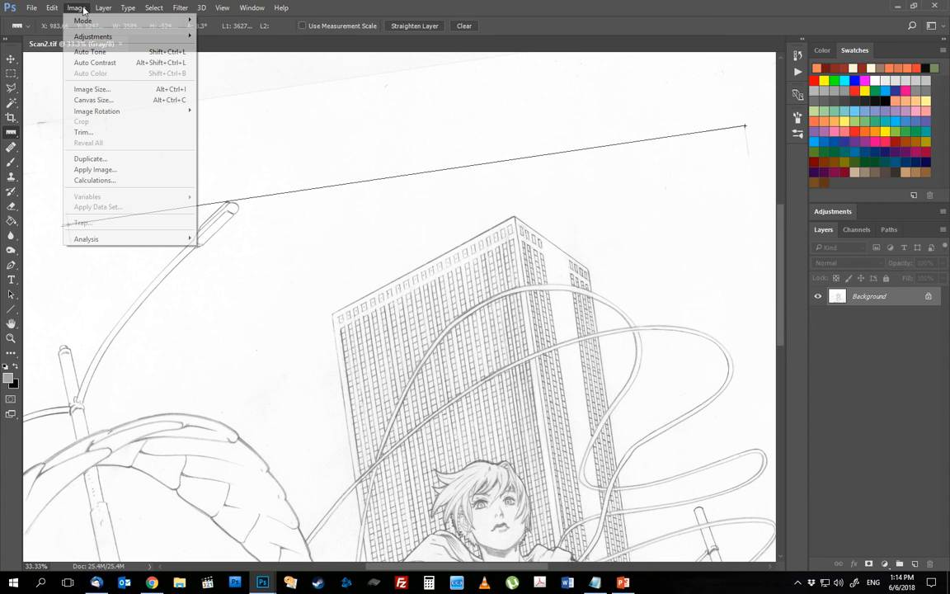
mouse_move(95, 111)
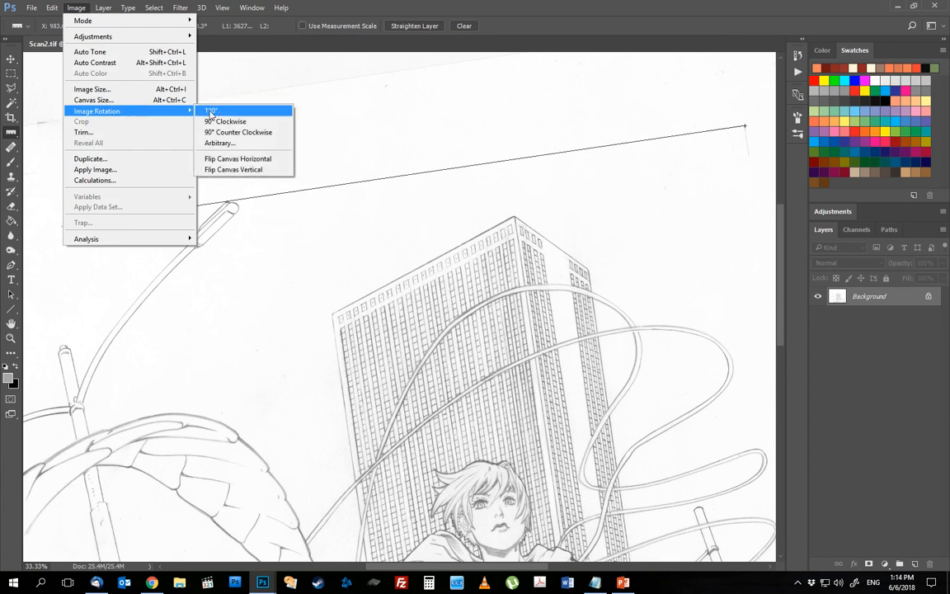
mouse_move(217, 142)
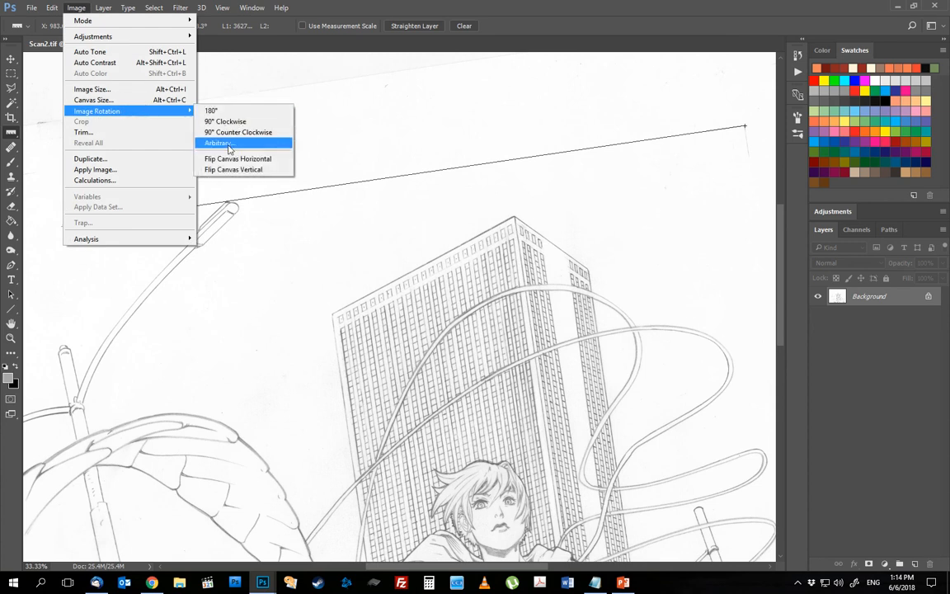
click(231, 144)
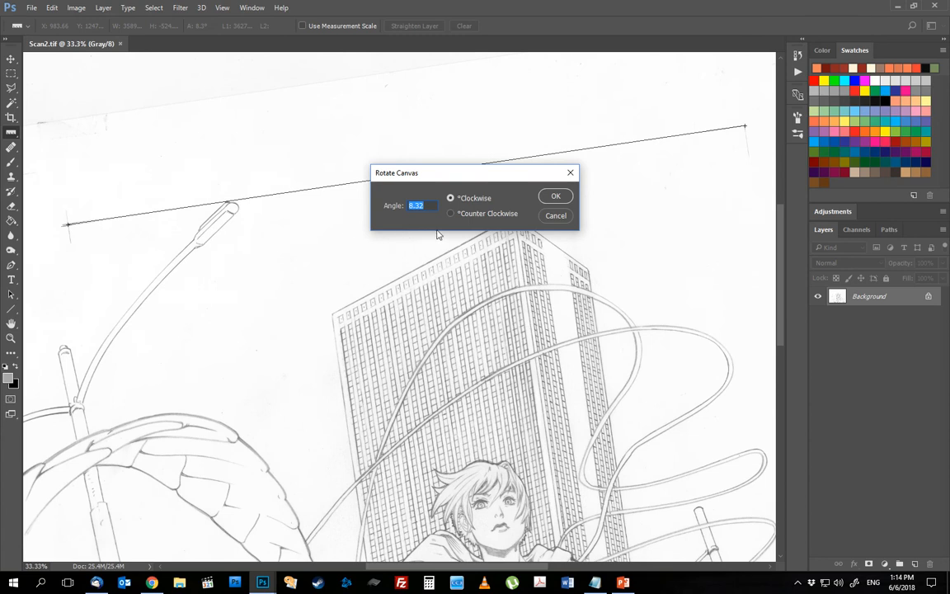
mouse_move(449, 239)
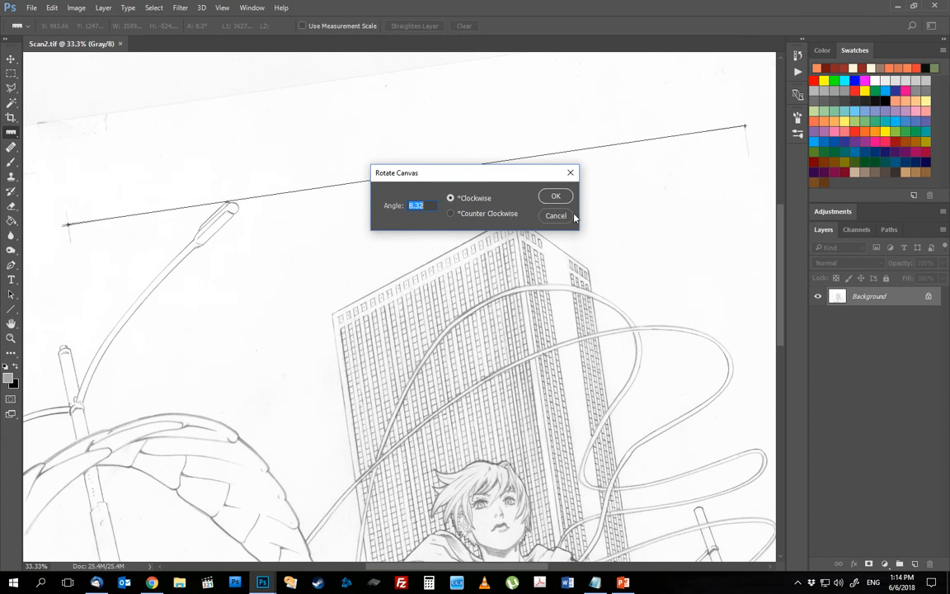
click(554, 195)
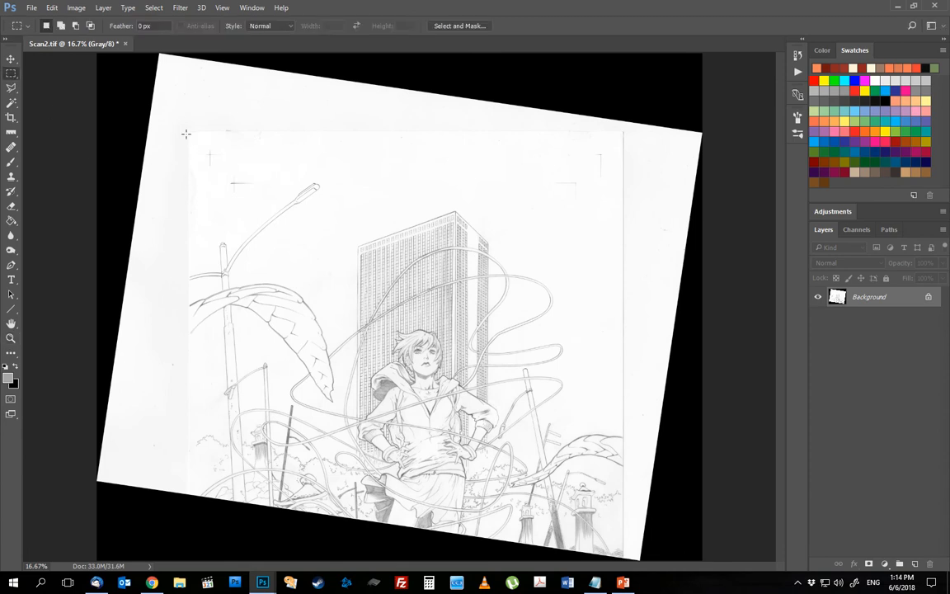
- Crop the straightened scan to a marquee around the artwork and close the Scan2 document
drag(185, 132, 656, 520)
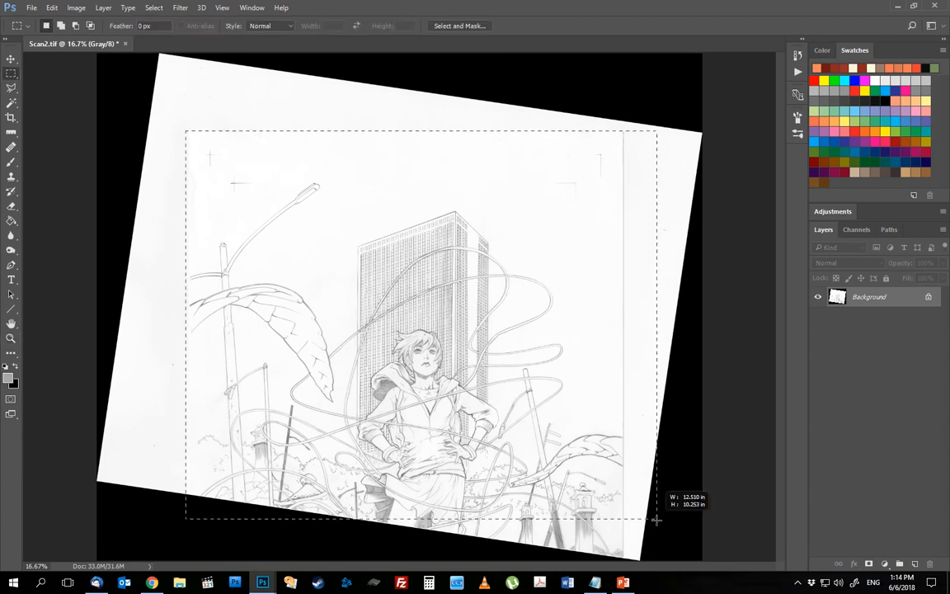
drag(656, 520, 633, 496)
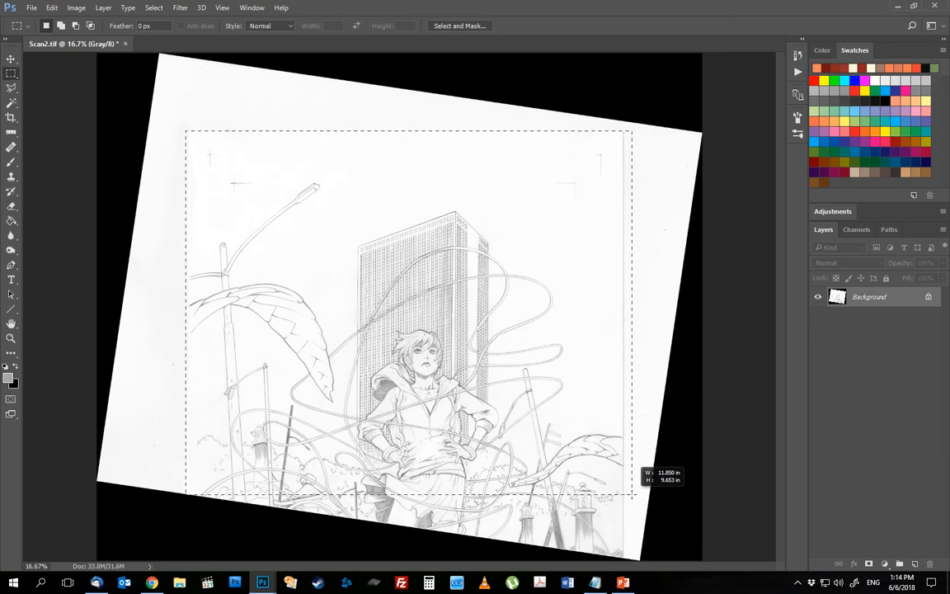
click(83, 7)
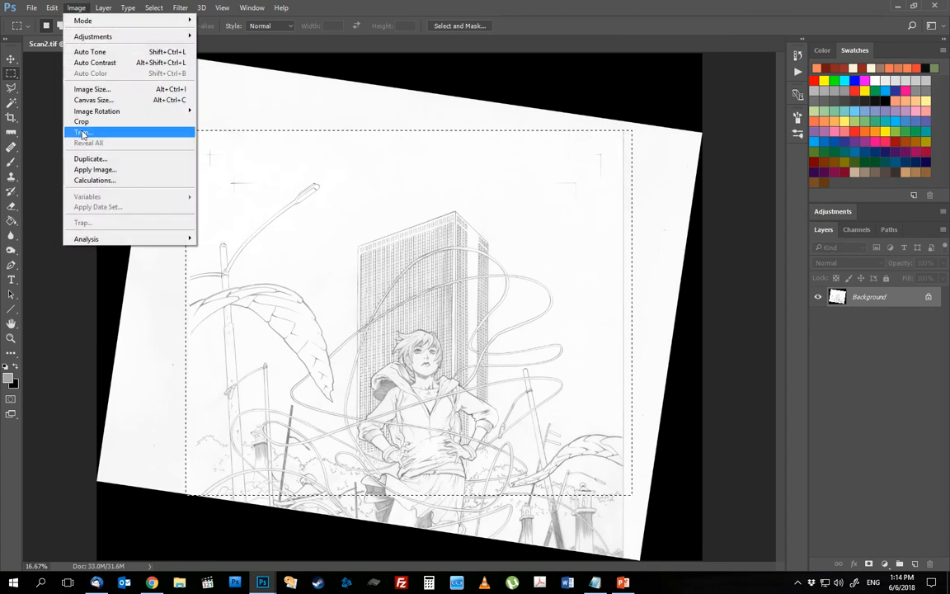
click(82, 132)
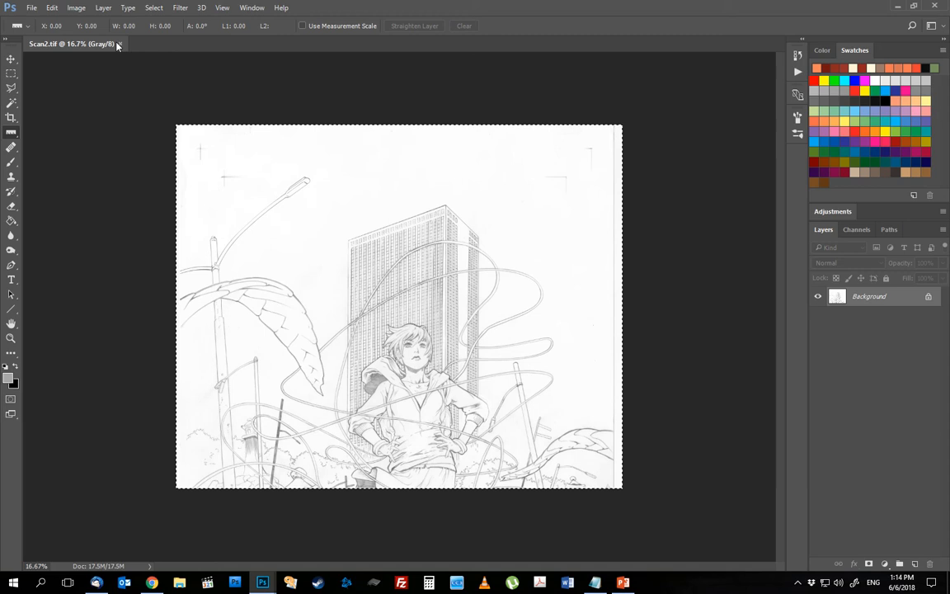
click(119, 48)
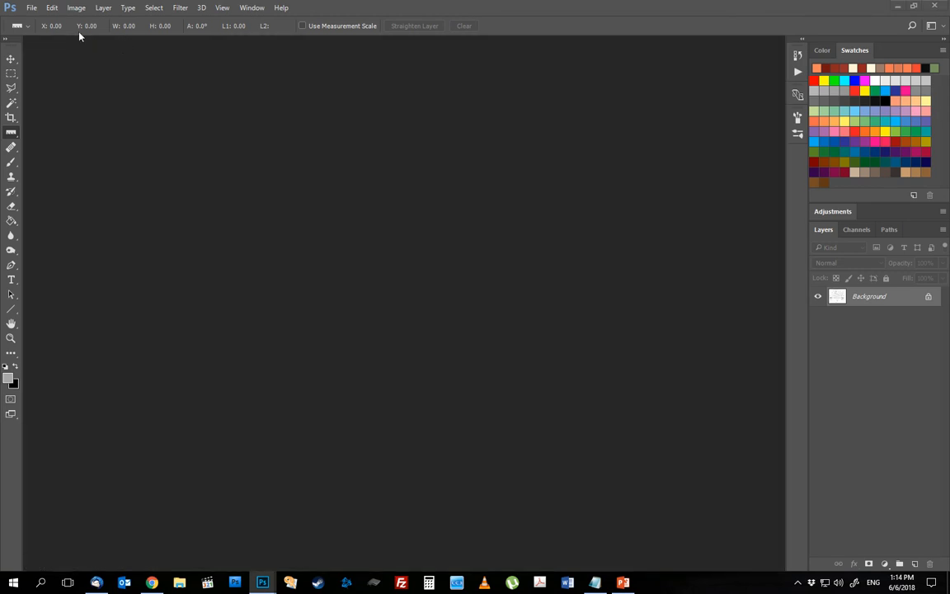
- Run Photomerge in Reposition mode with Scan1.tif and Scan2.tif as sources
click(37, 7)
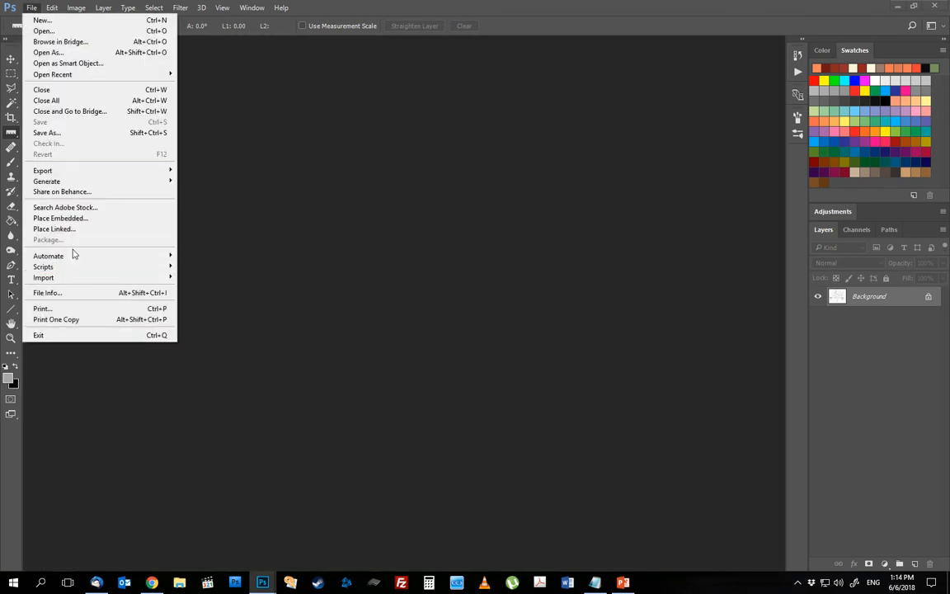
mouse_move(48, 254)
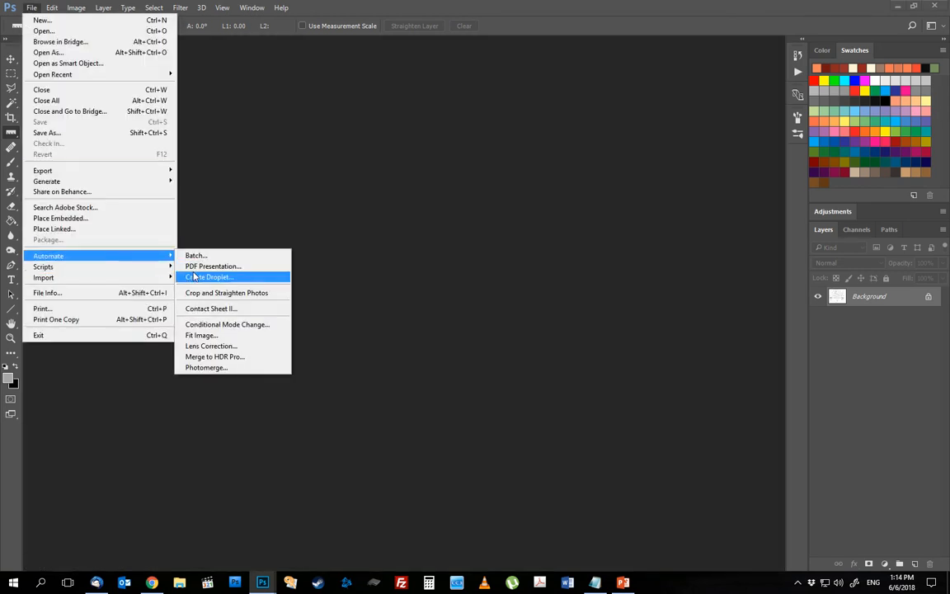
mouse_move(212, 366)
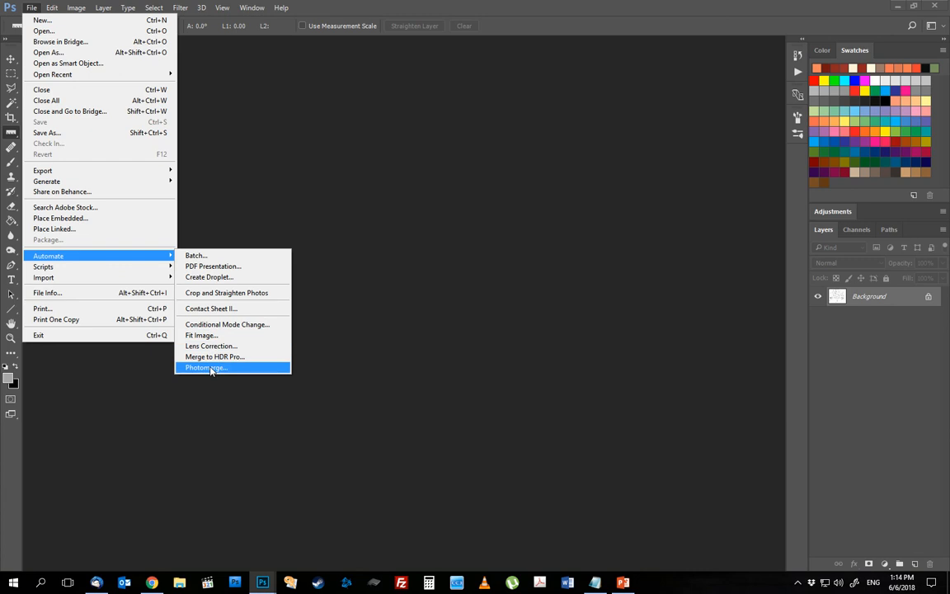
click(210, 367)
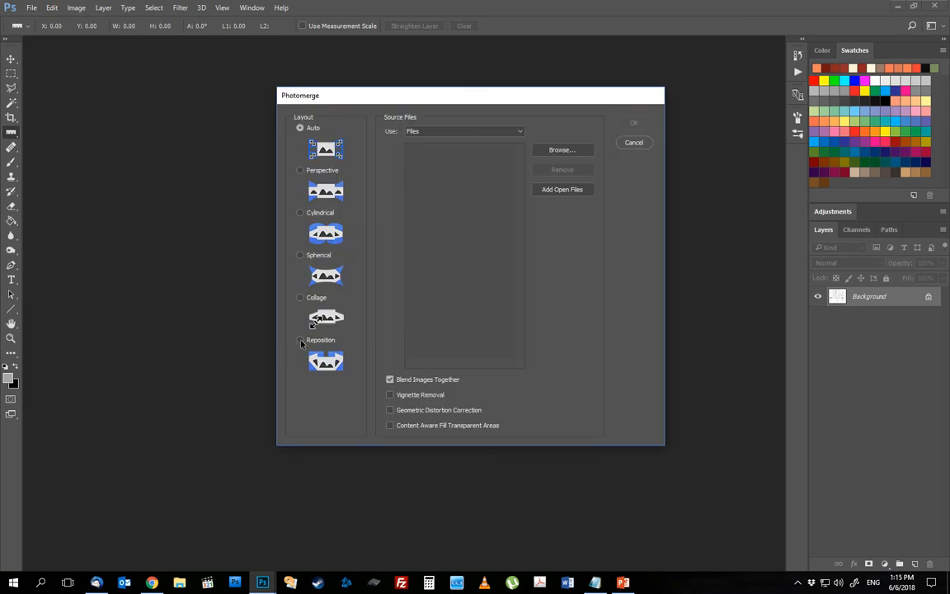
click(300, 340)
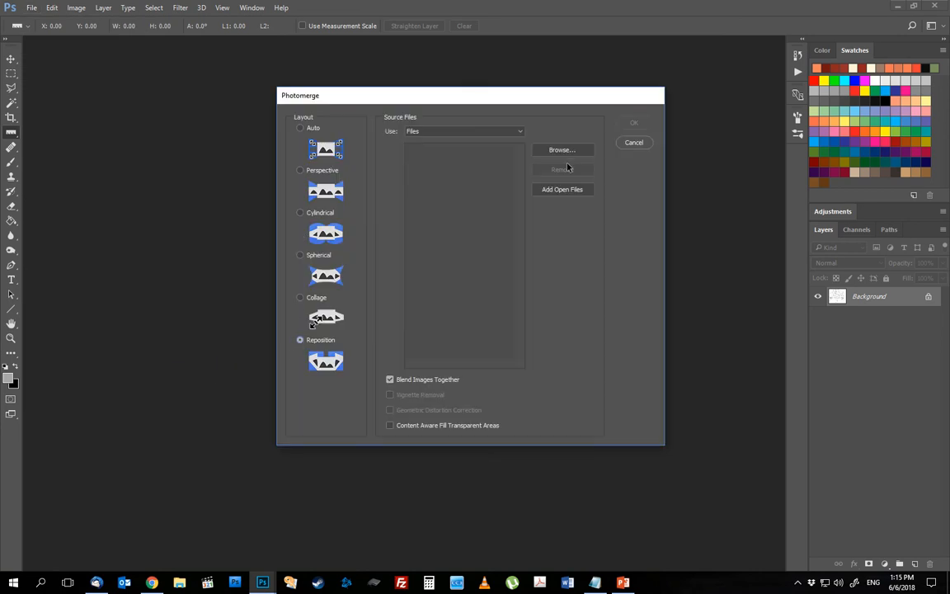
click(562, 149)
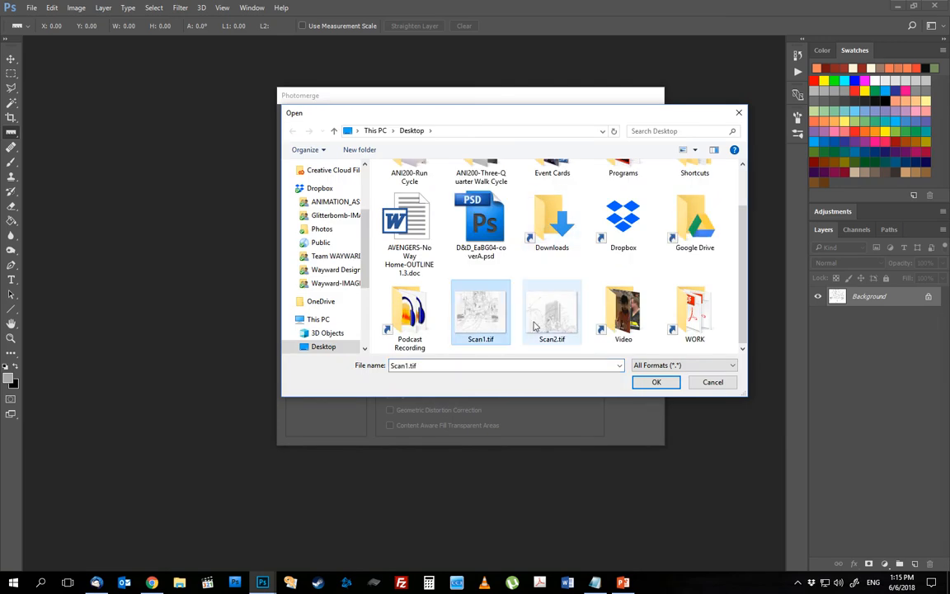
click(551, 308)
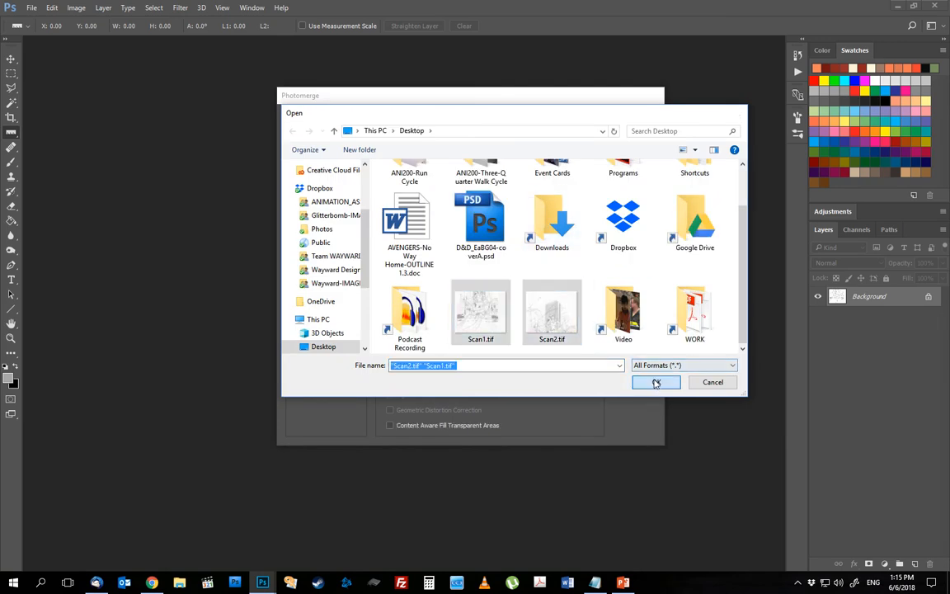
click(657, 383)
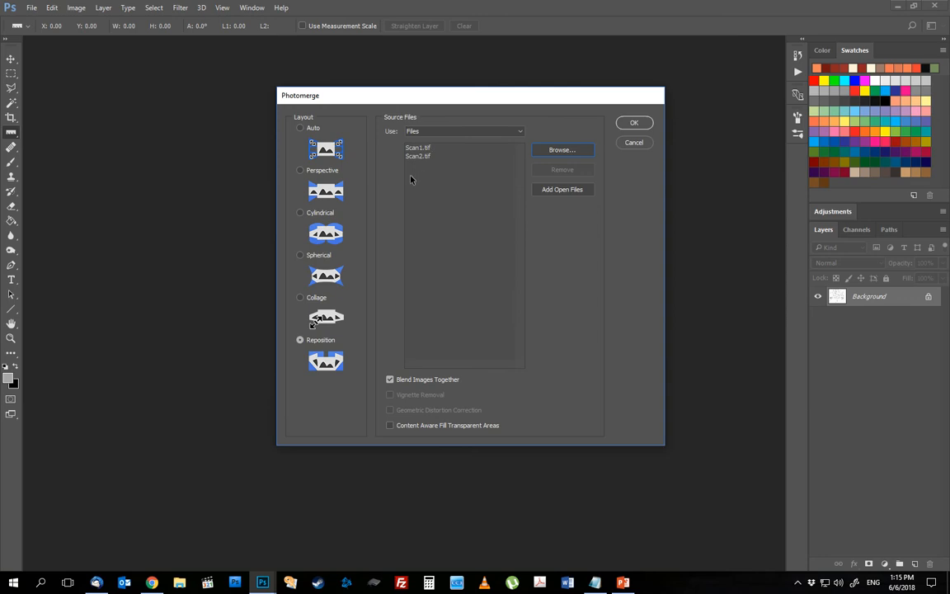
mouse_move(607, 163)
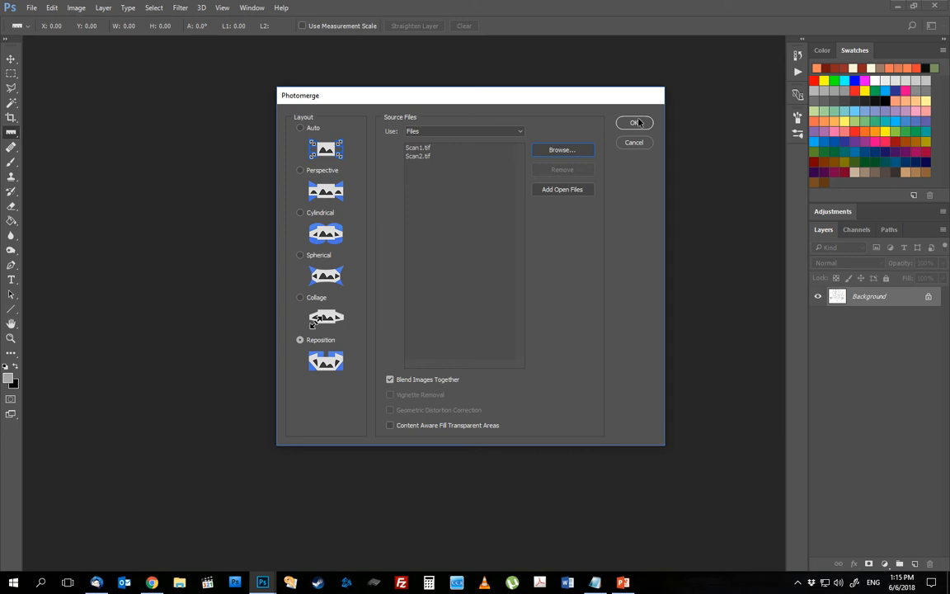
click(634, 122)
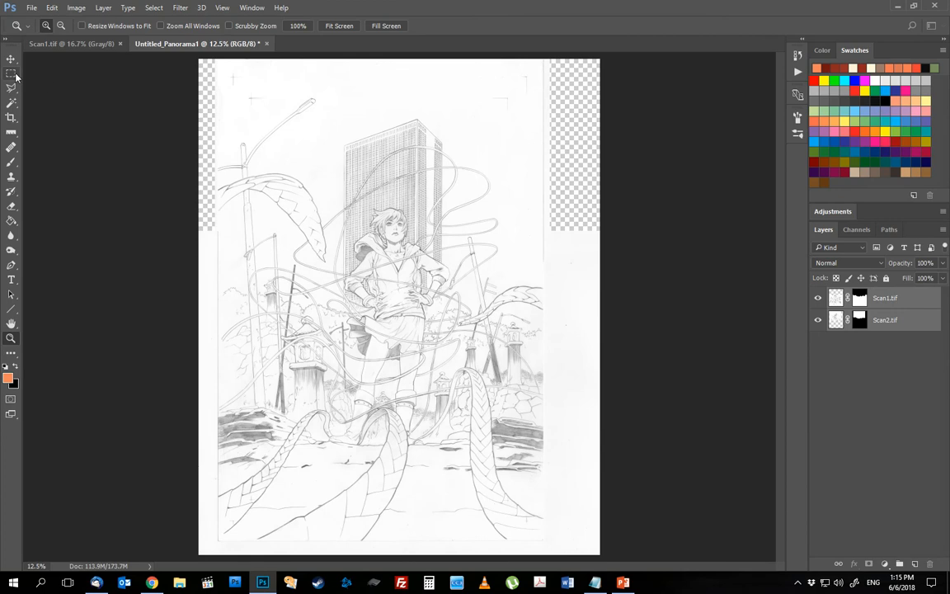
- Crop the merged panorama to a marquee around the page and flatten it to one layer
click(12, 81)
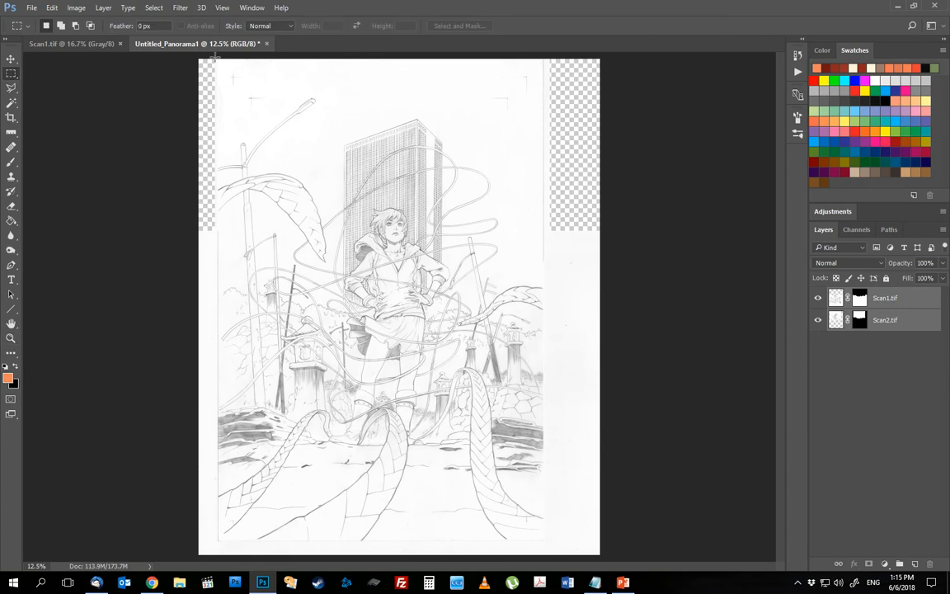
drag(218, 59, 378, 302)
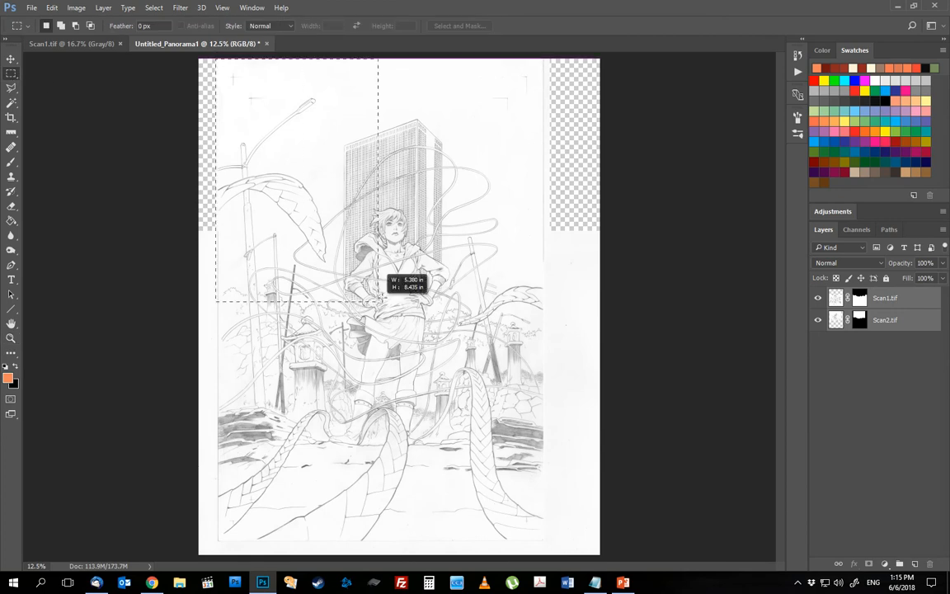
drag(378, 297, 542, 546)
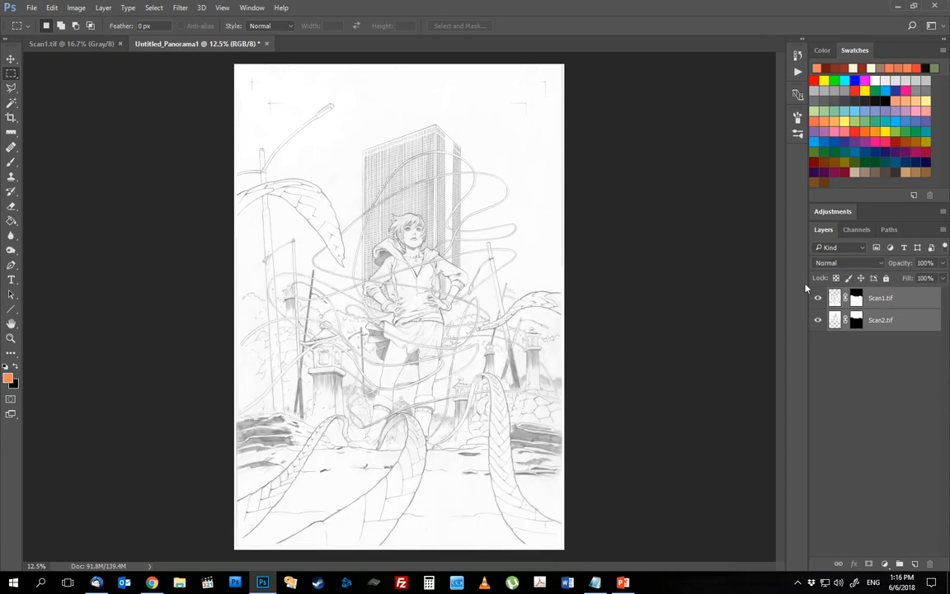
click(109, 9)
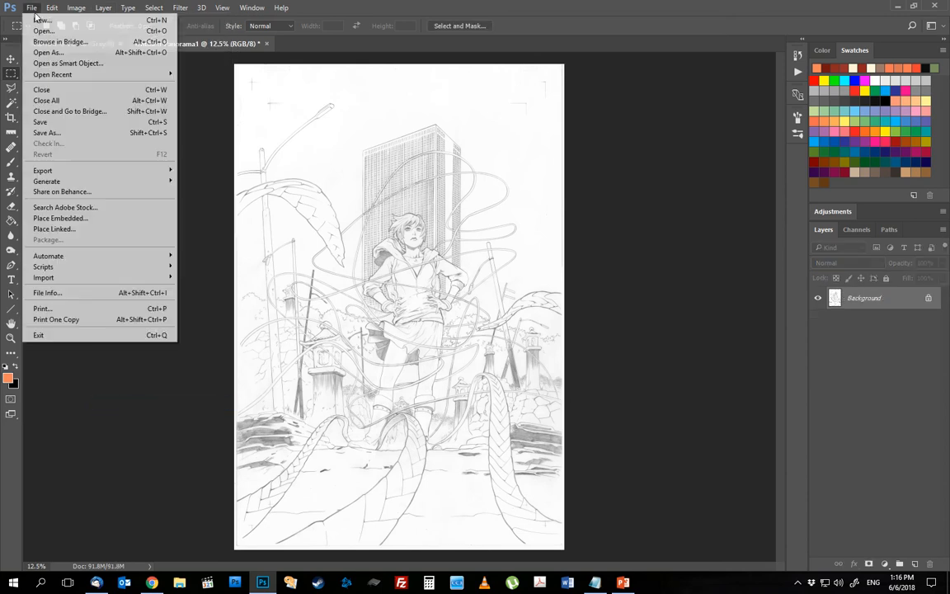
- Save the page as Wayward04-00-RawScan.tif, accepting the TIFF options
click(53, 132)
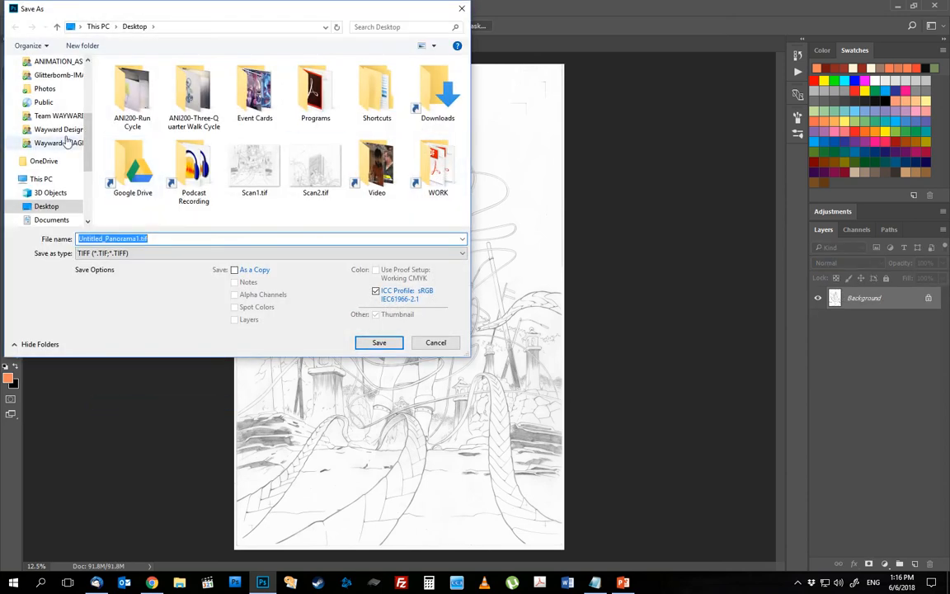
click(162, 237)
text(Wayward04-00-RawScan)
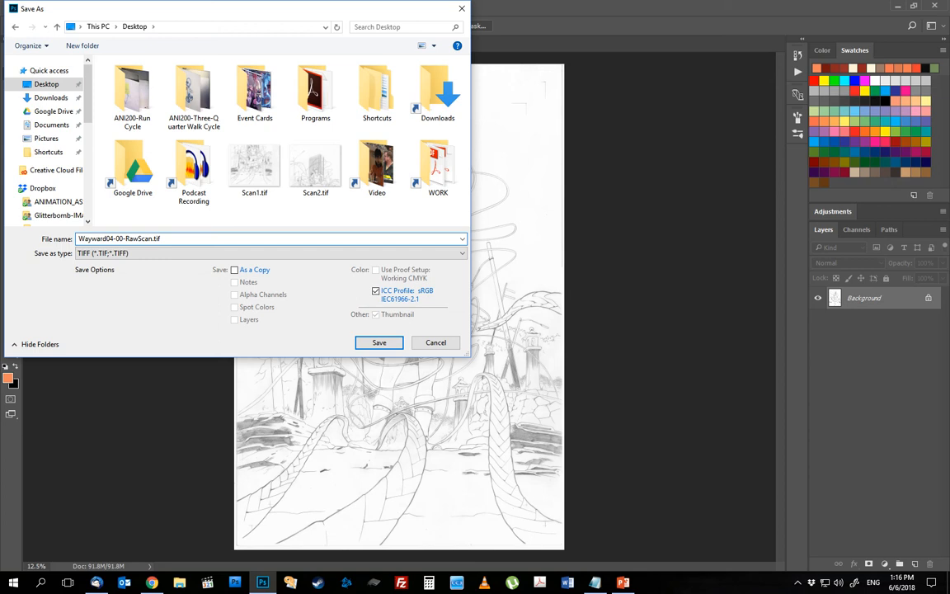
click(379, 342)
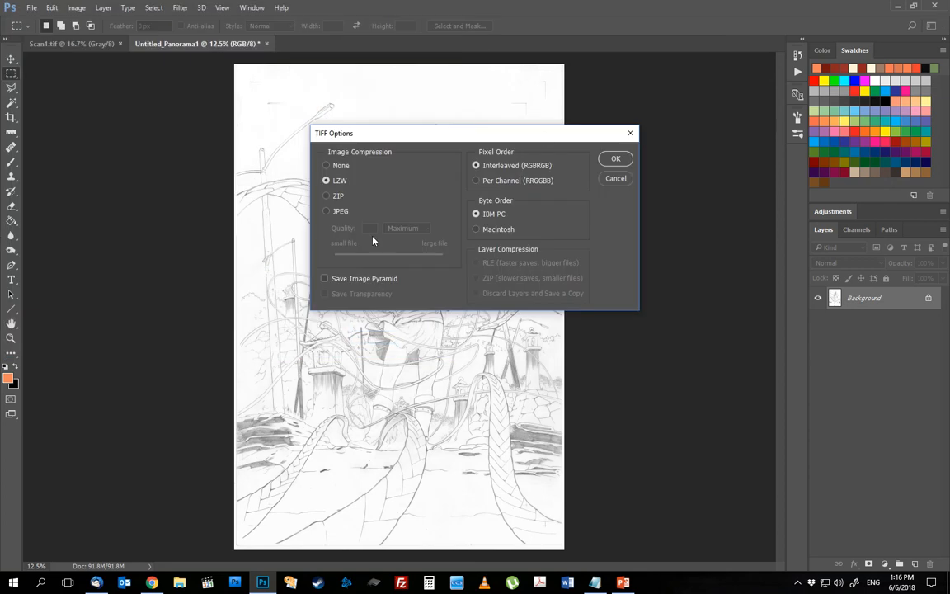
click(615, 159)
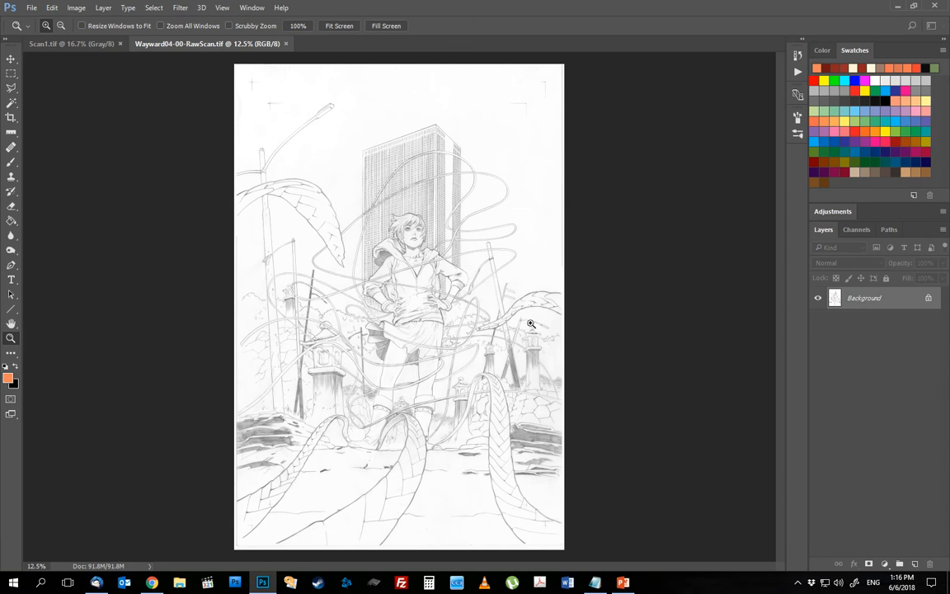
mouse_move(600, 328)
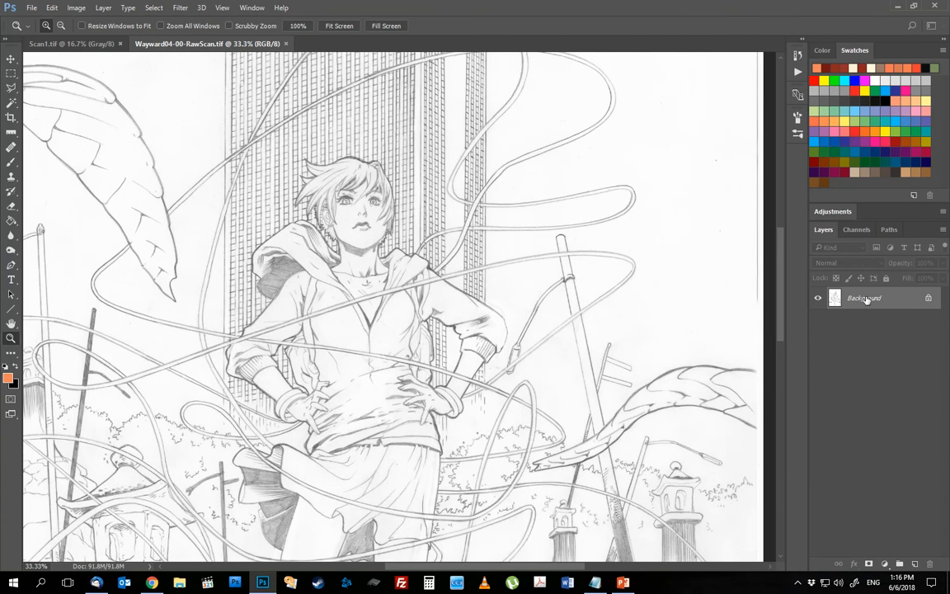
- Duplicate the Background layer with Multiply blending, copy it again, then flatten all layers into one
right_click(865, 297)
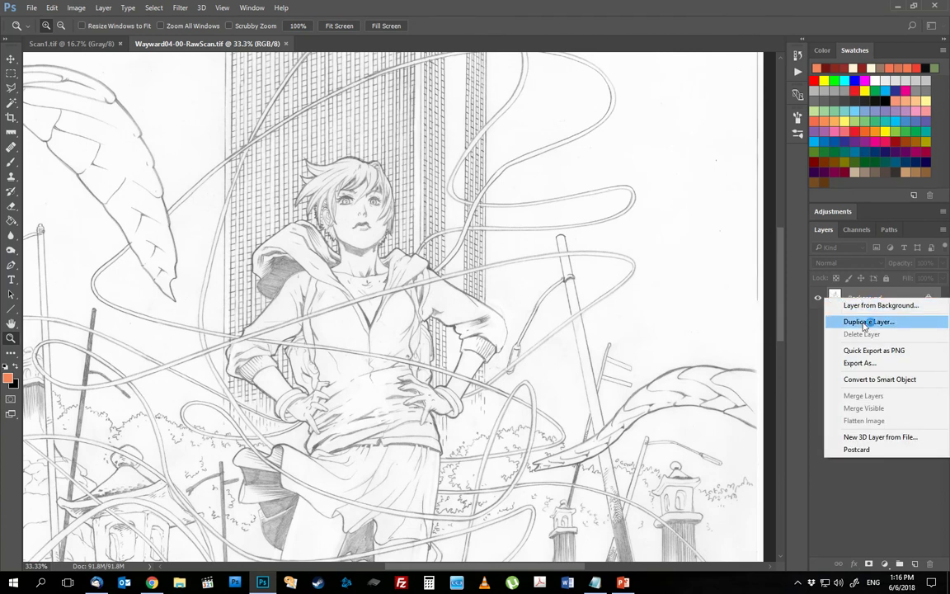
click(867, 321)
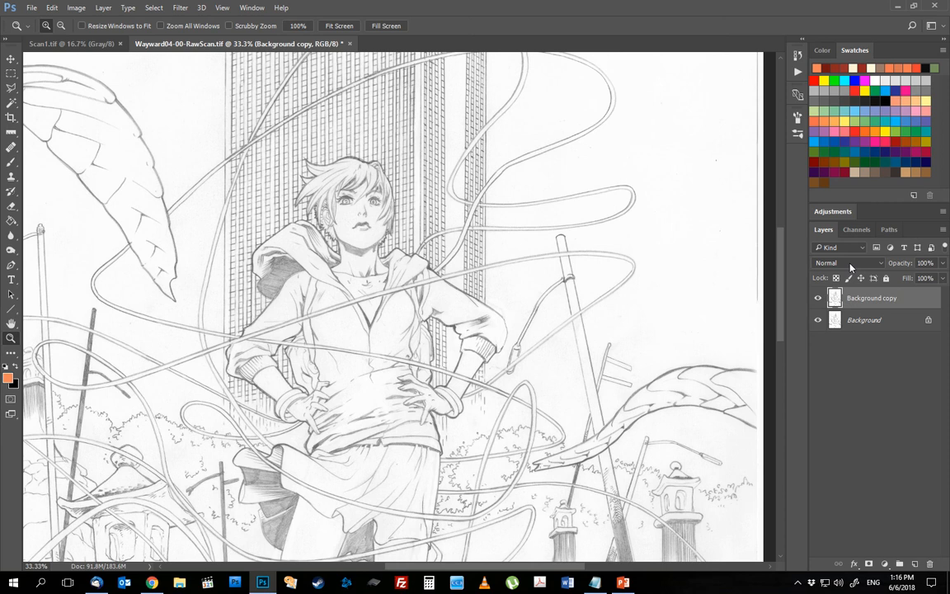
click(848, 263)
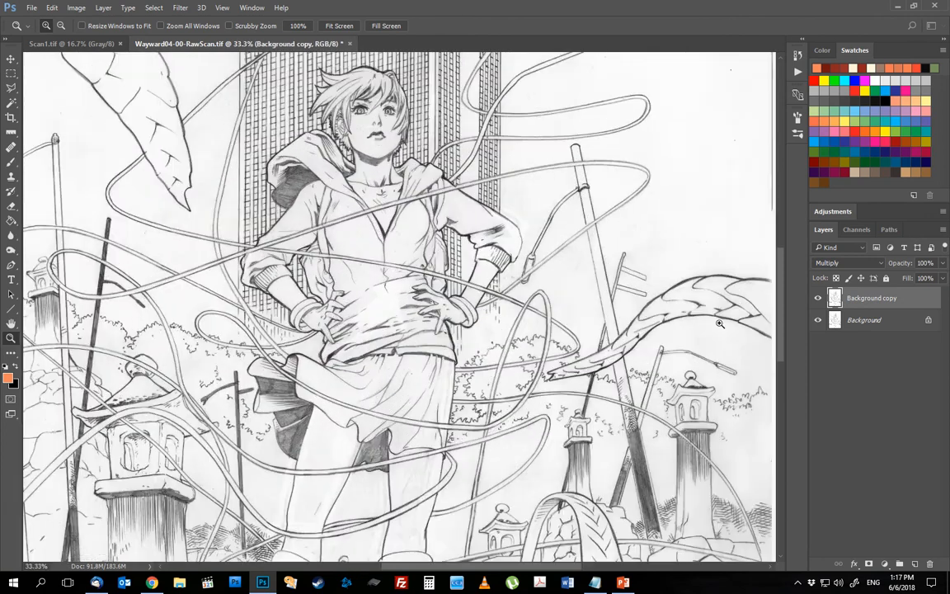
right_click(872, 297)
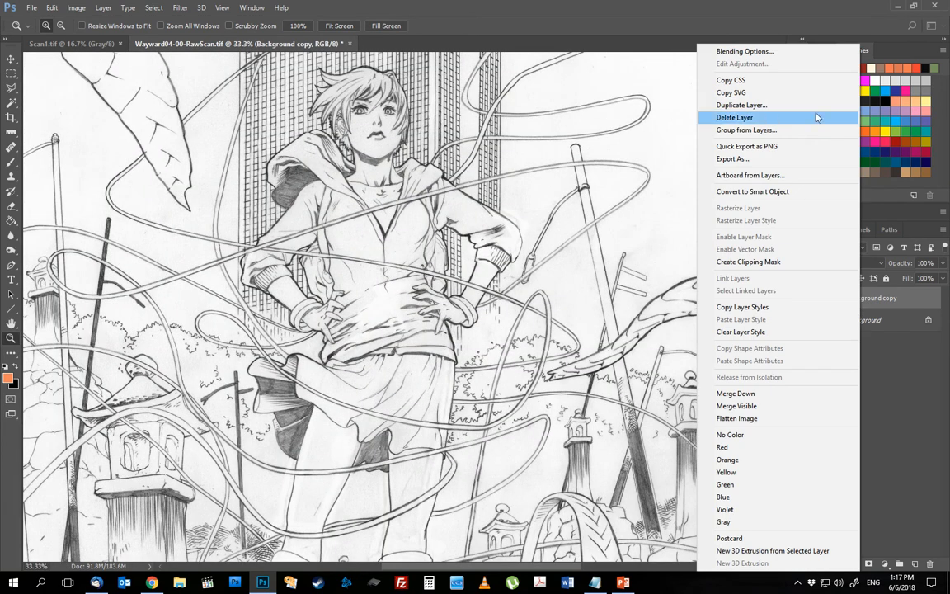
click(743, 106)
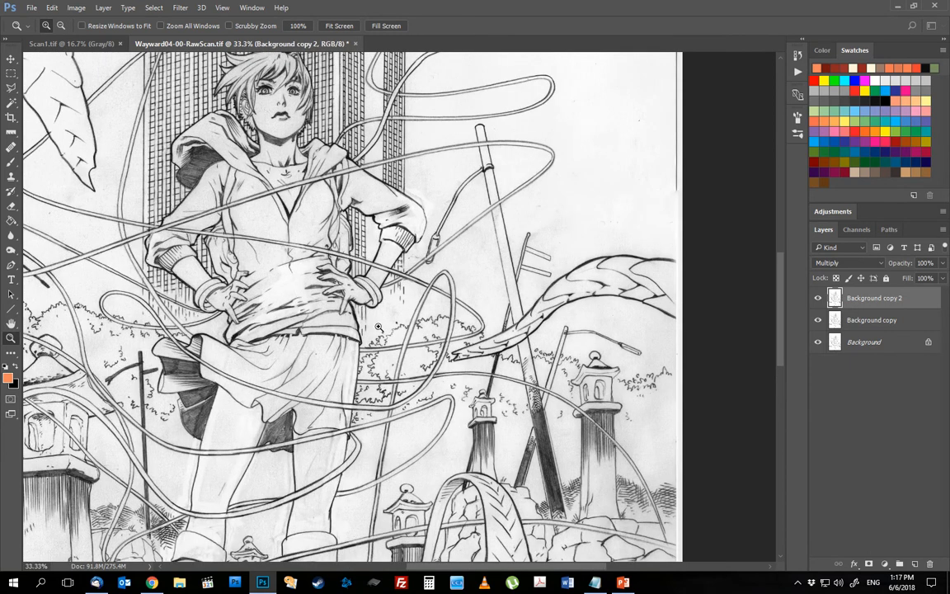
scroll(down, 3)
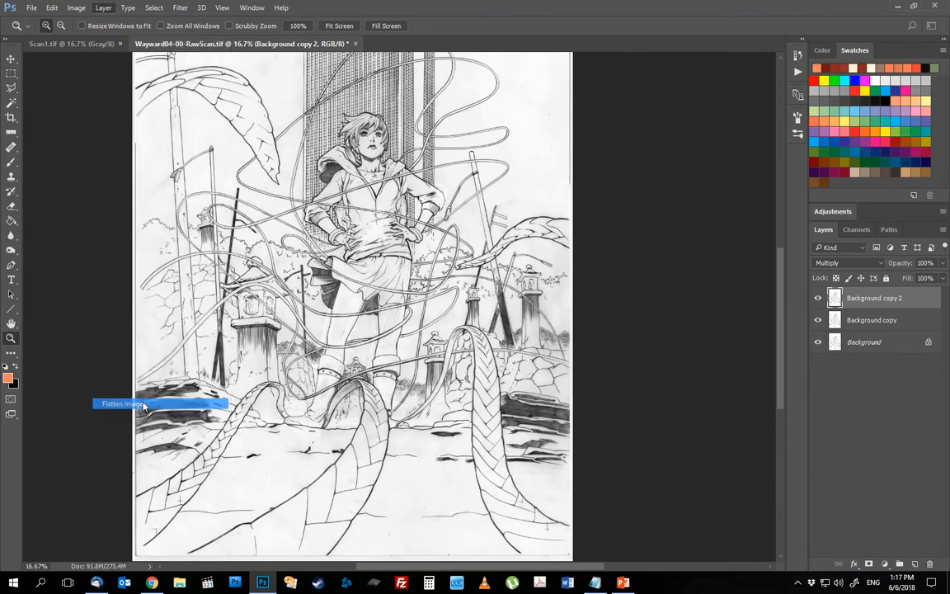
click(122, 402)
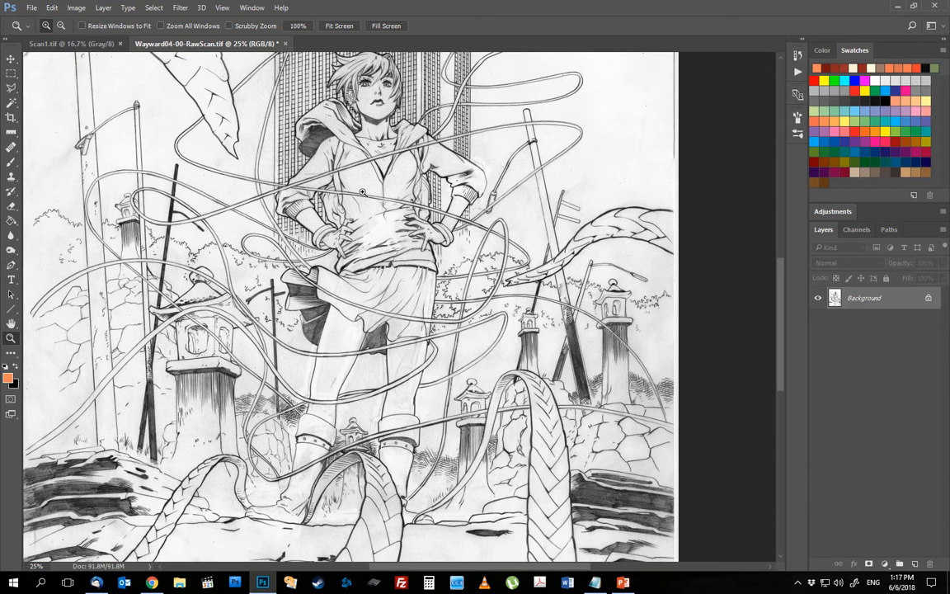
click(349, 168)
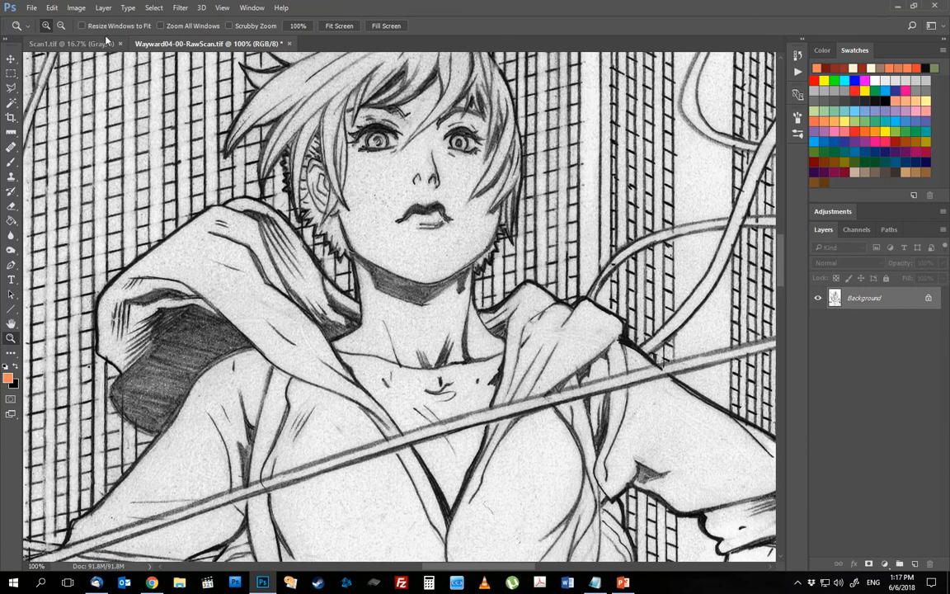
- Apply Levels with the white input point near 212 and midtones about 0.88
click(79, 6)
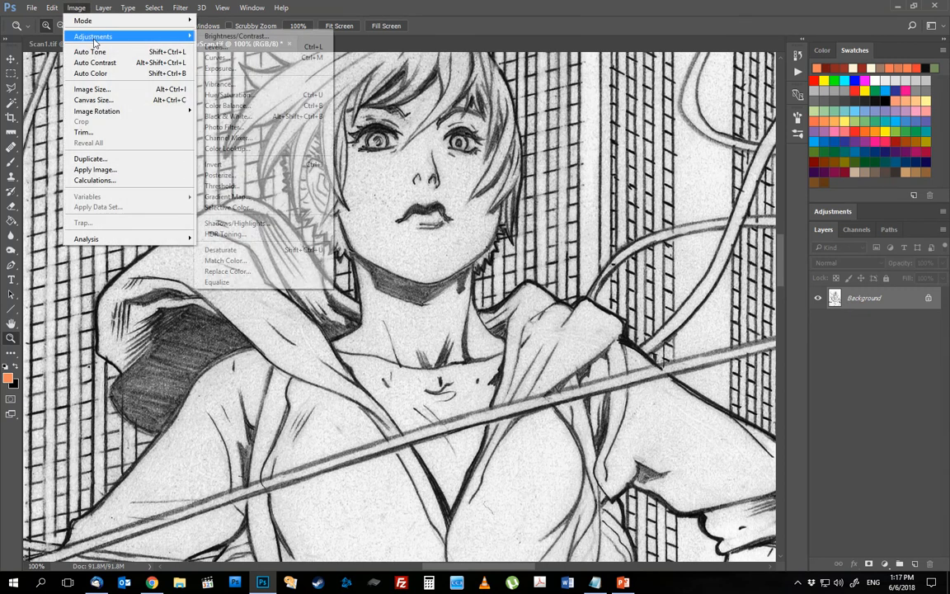
mouse_move(235, 51)
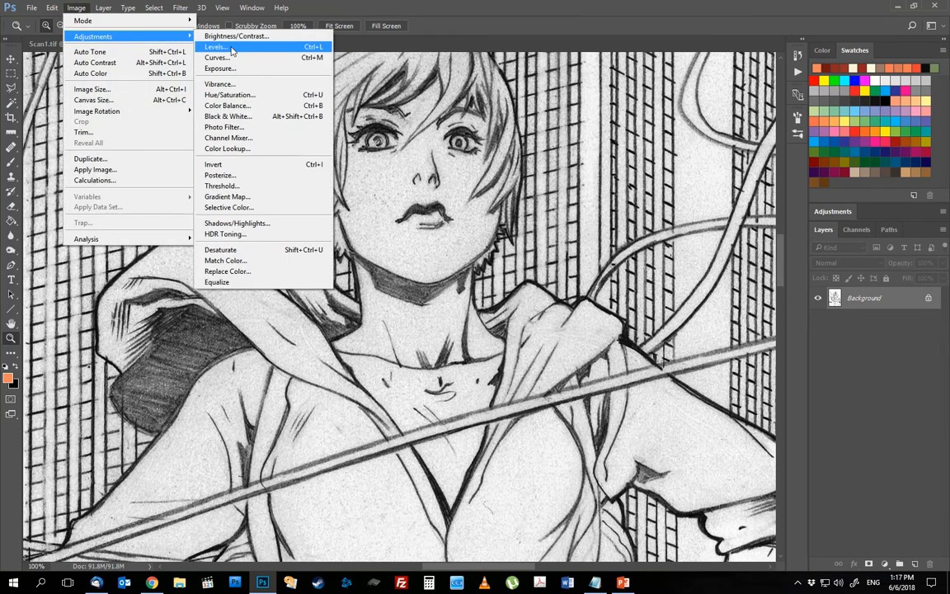
click(218, 48)
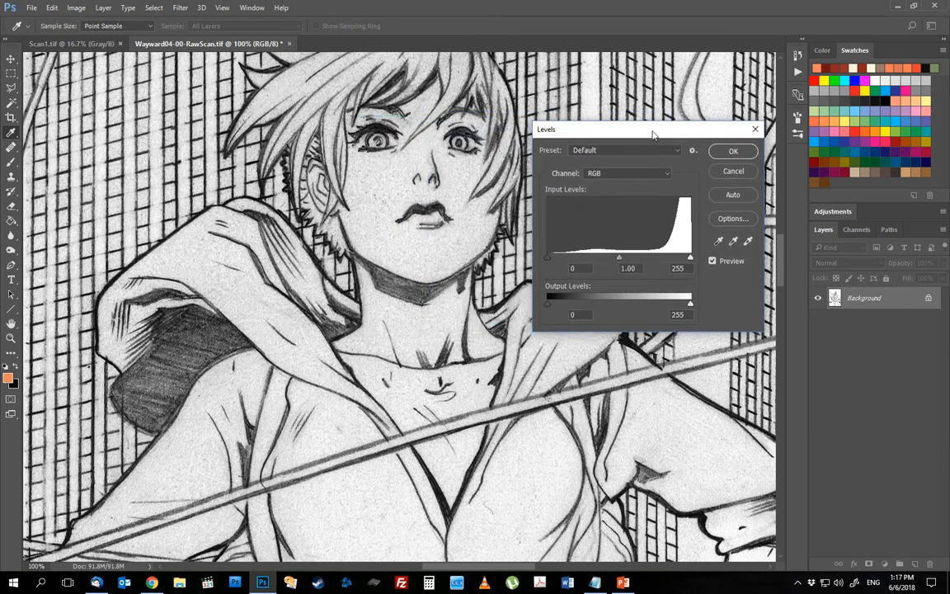
mouse_move(691, 257)
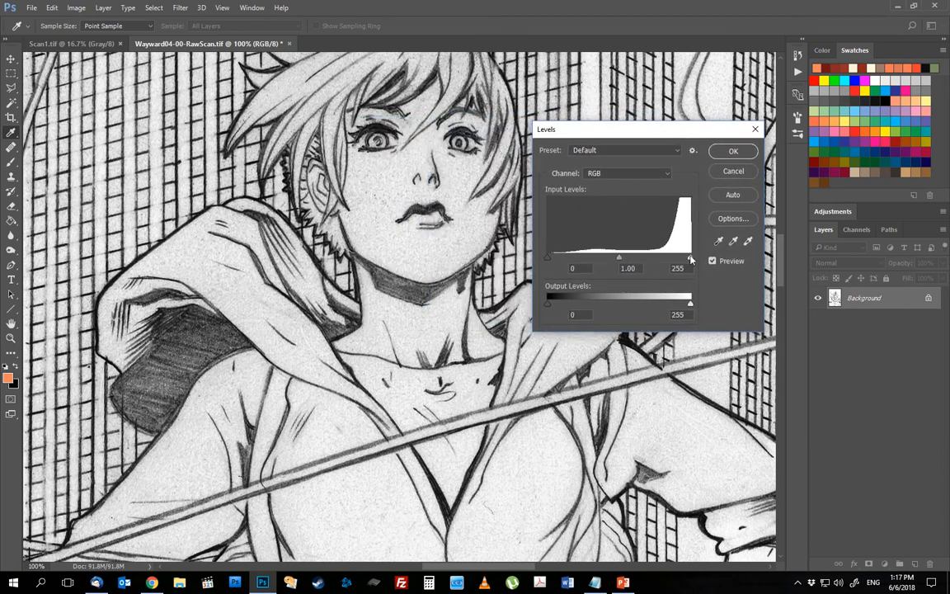
drag(691, 258, 690, 257)
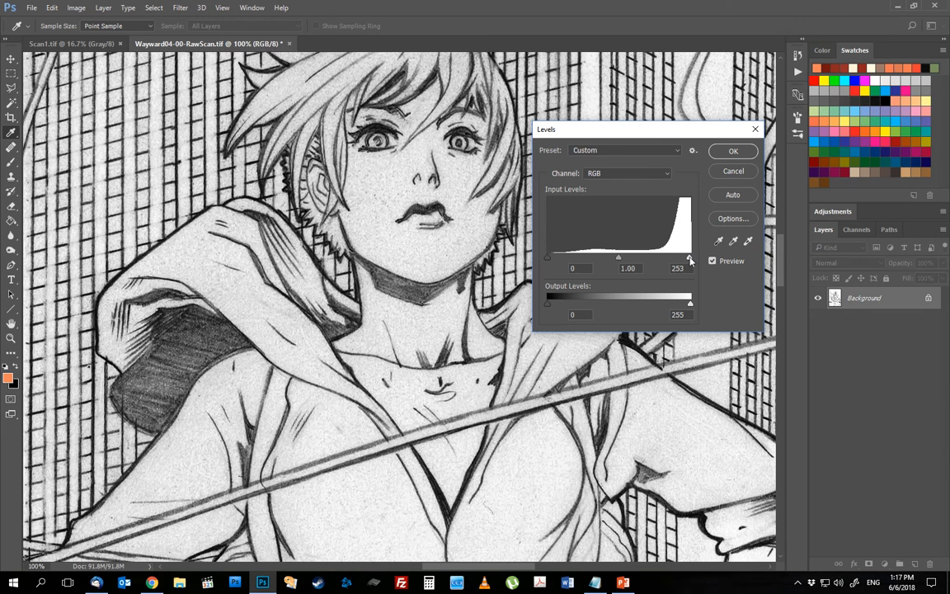
drag(689, 257, 668, 258)
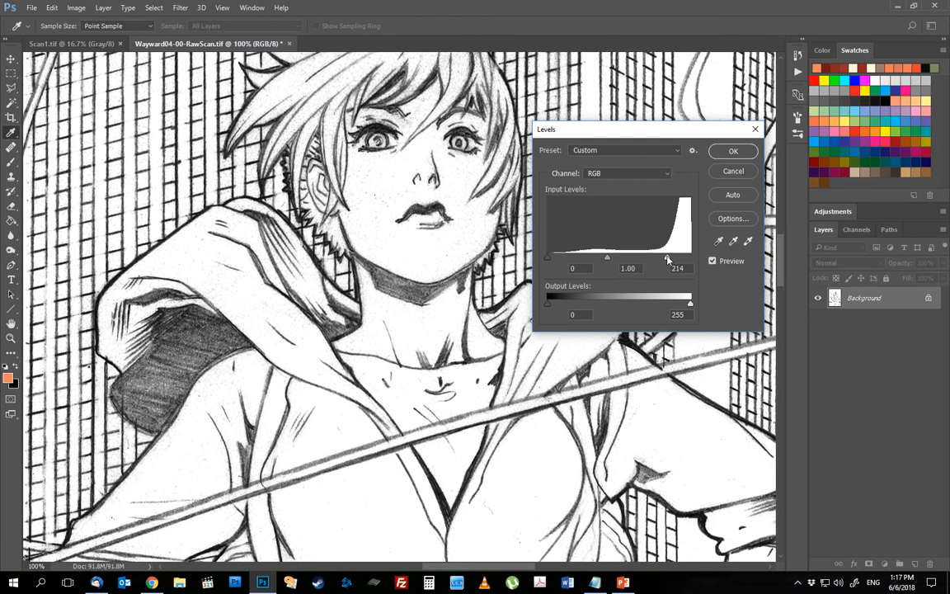
drag(668, 257, 662, 257)
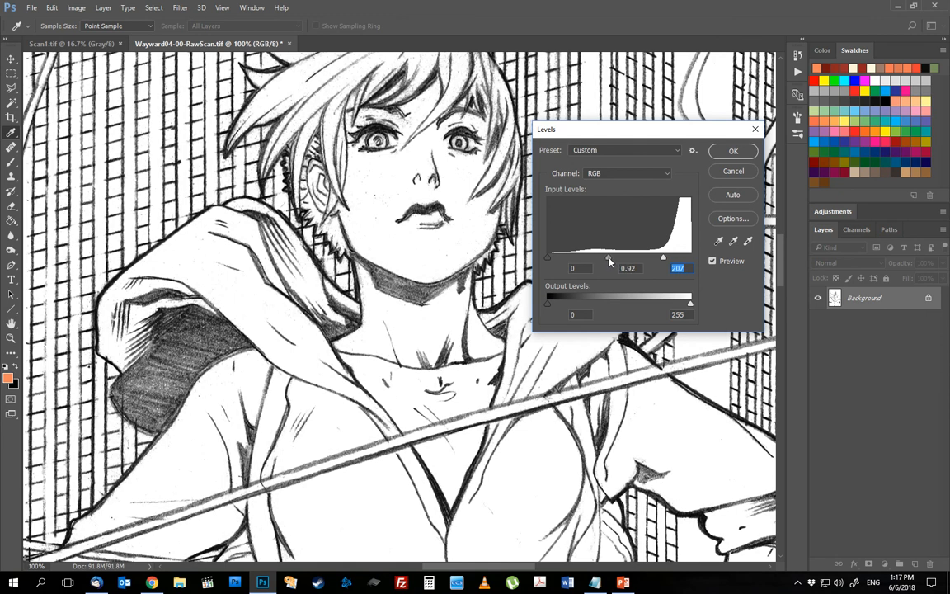
drag(664, 256, 665, 256)
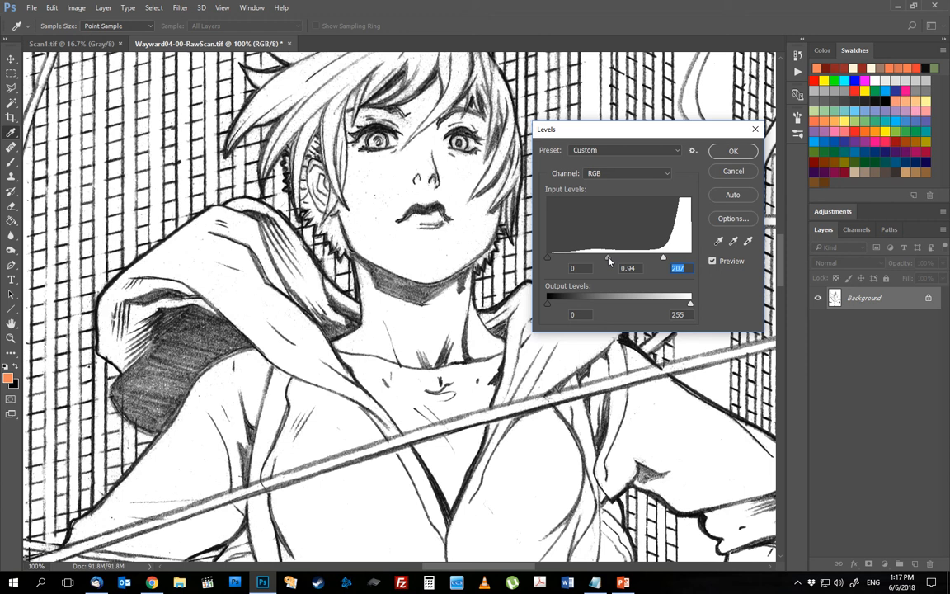
drag(663, 257, 657, 258)
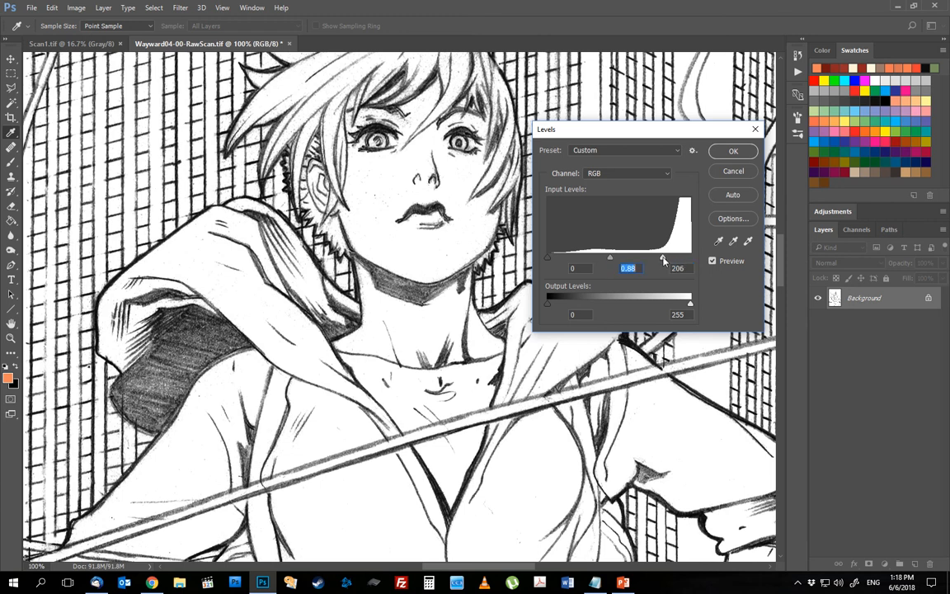
drag(664, 257, 666, 258)
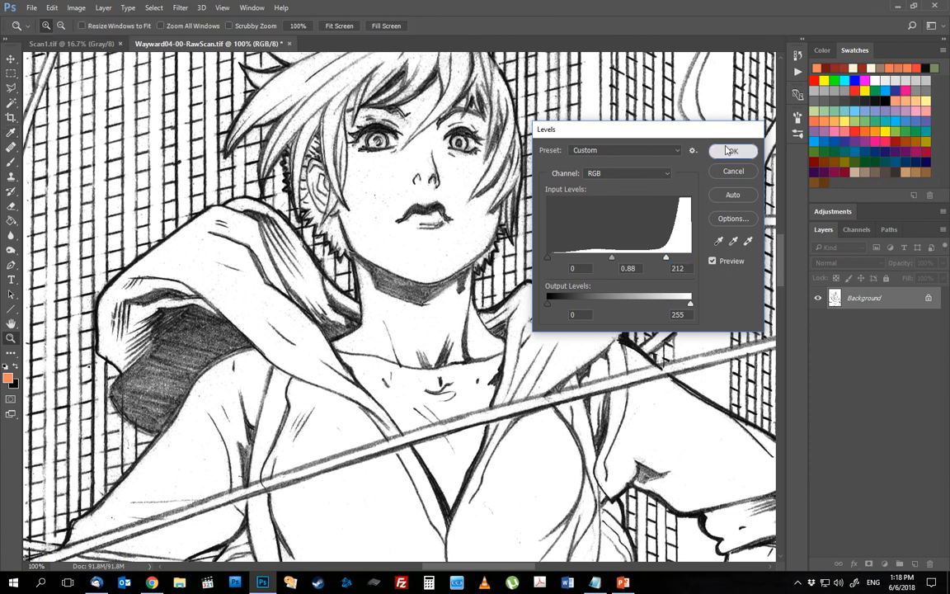
click(732, 150)
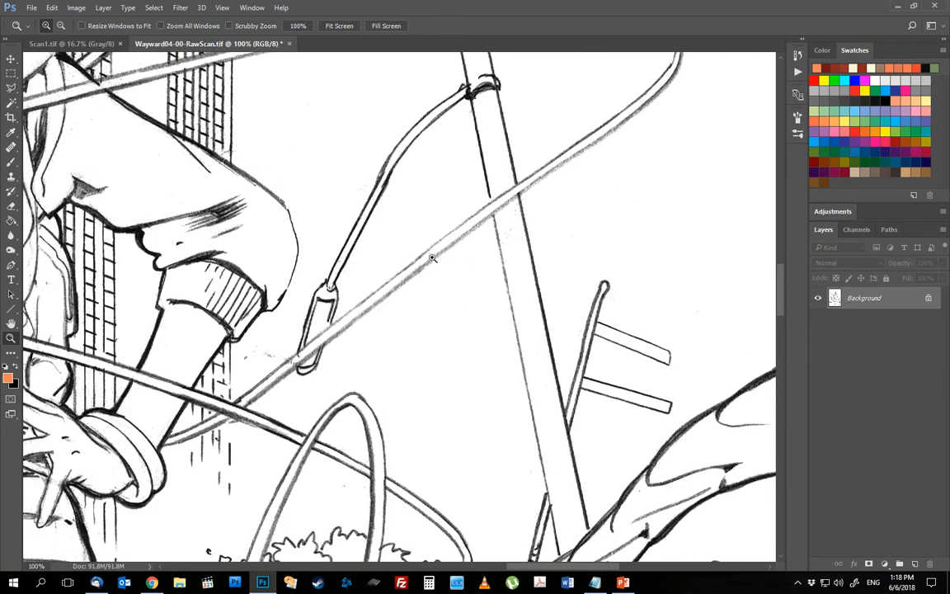
mouse_move(115, 287)
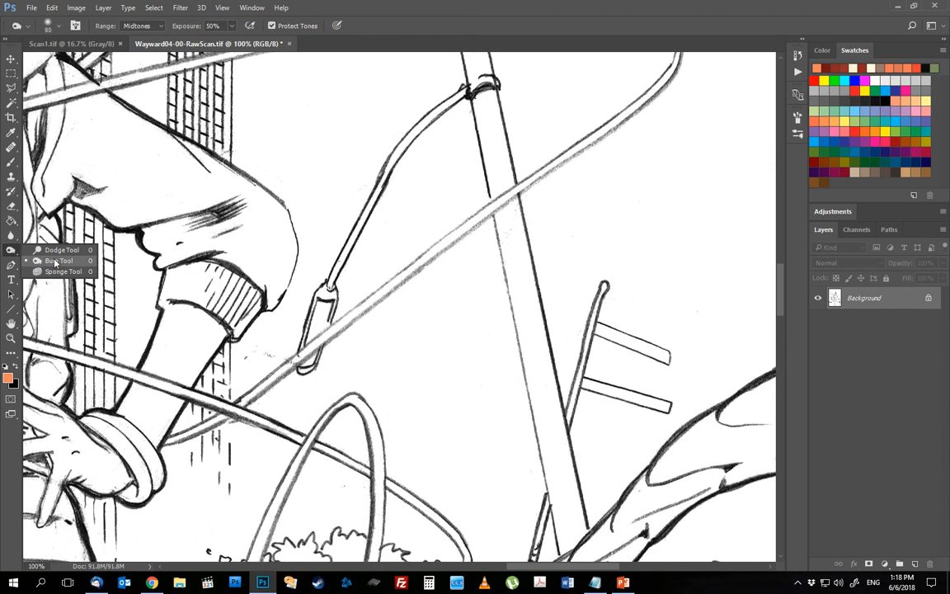
mouse_move(388, 291)
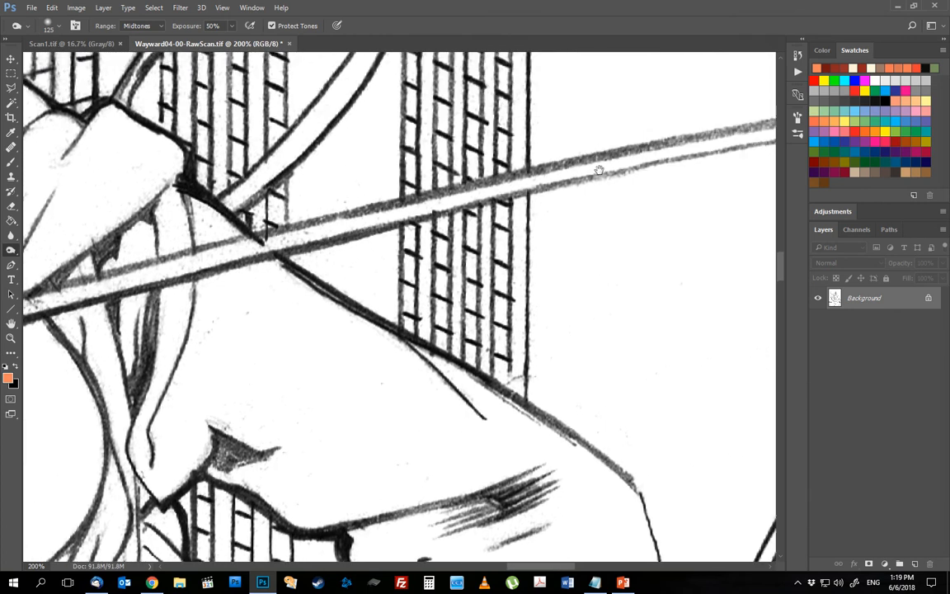
- Dodge midtones at 50% along the cable beside the sleeve to lighten smudges
drag(599, 170, 378, 170)
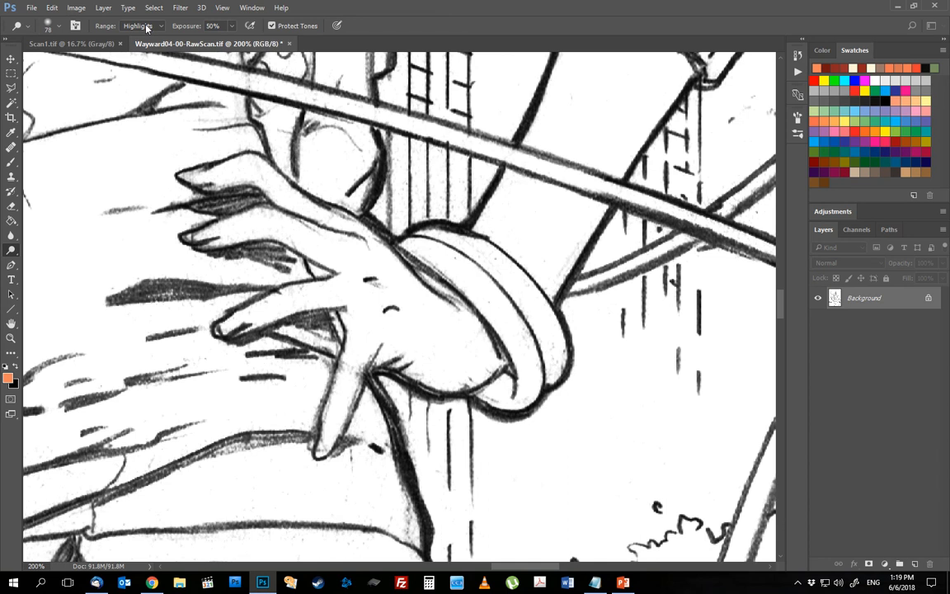
mouse_move(251, 145)
text(28)
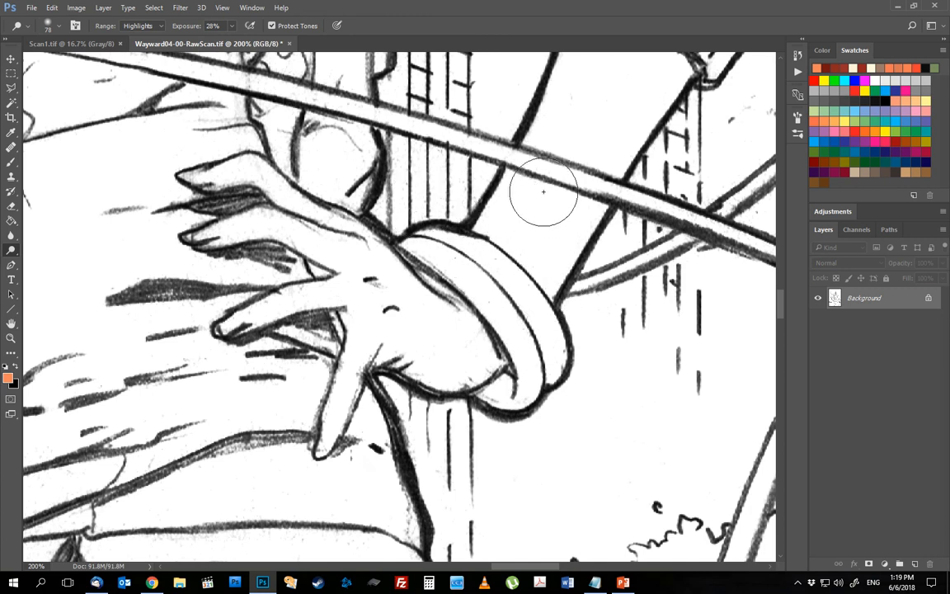
- Dodge highlights at 20% over the haze beside the wrist cuff and above the outstretched fingers
drag(544, 191, 444, 245)
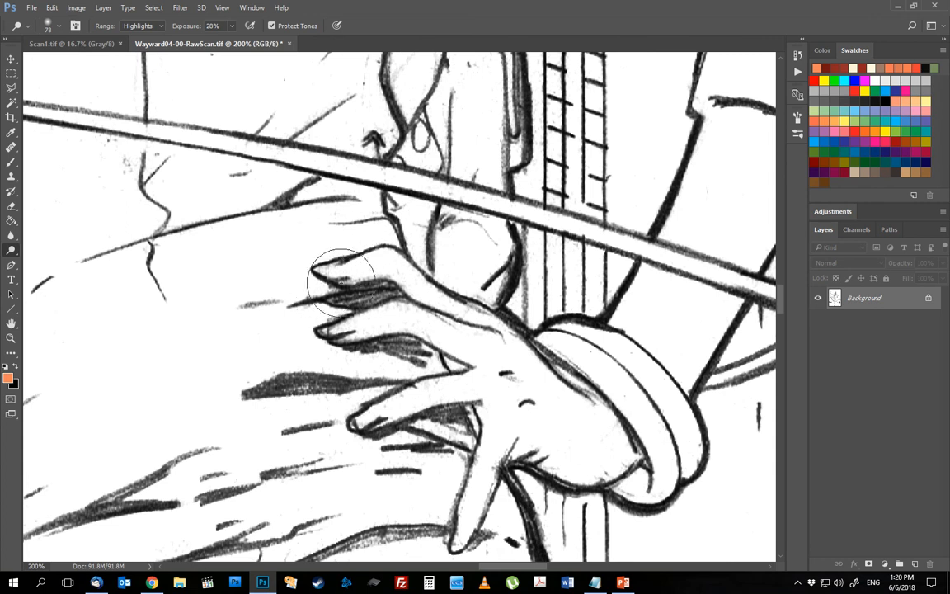
drag(340, 284, 416, 339)
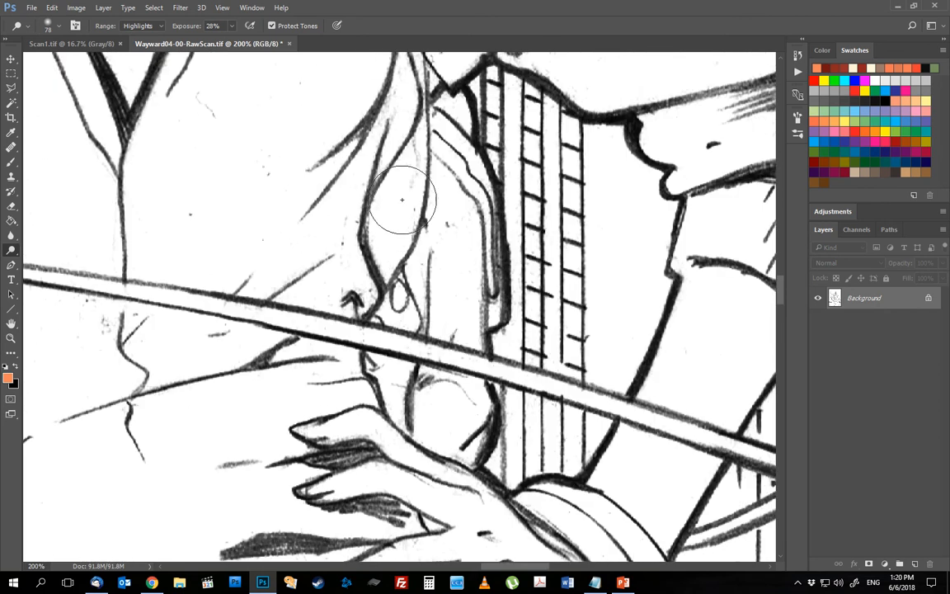
scroll(down, 3)
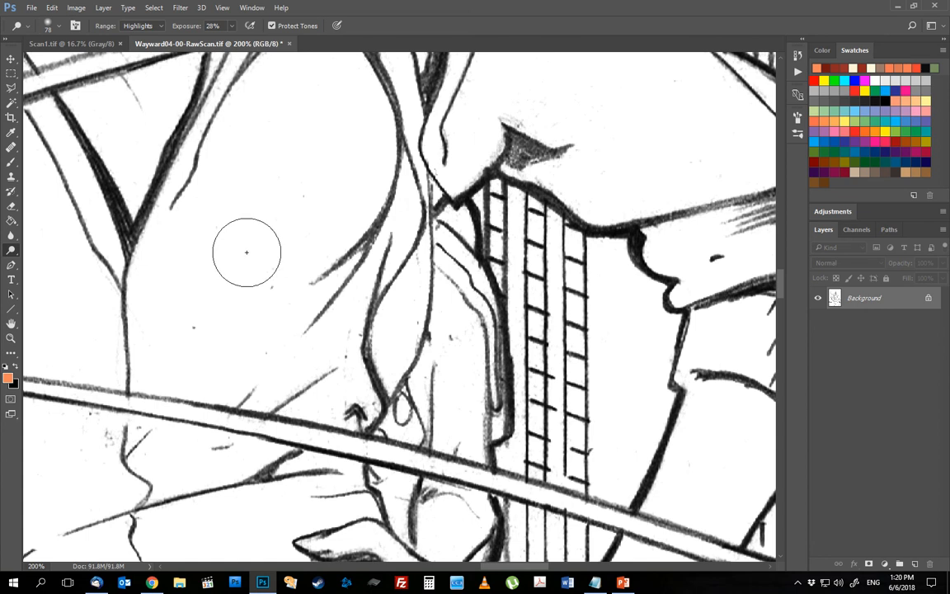
scroll(down, 3)
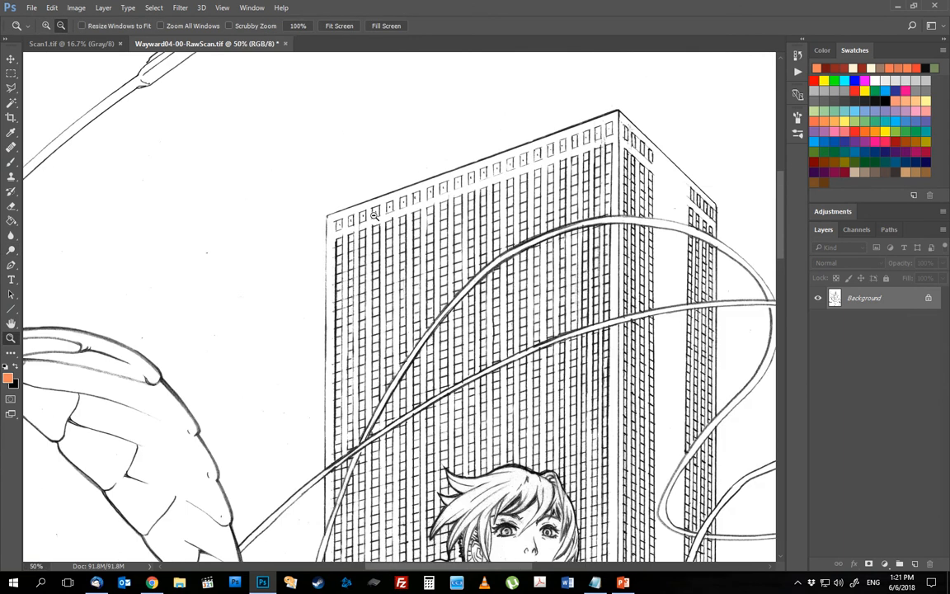
- Dodge away smudging around the skirt squiggles and speed lines, then switch to the Burn tool
click(343, 26)
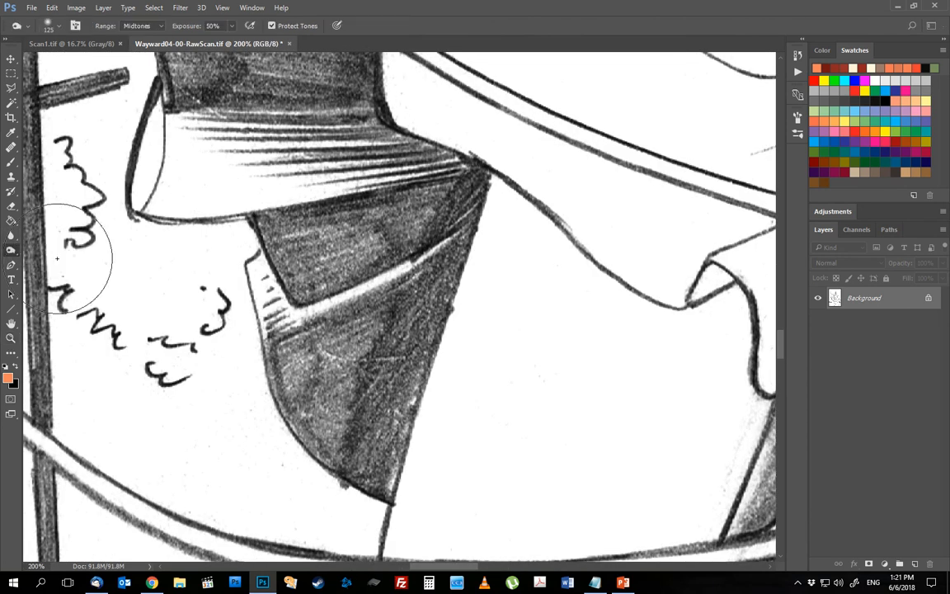
drag(58, 261, 330, 322)
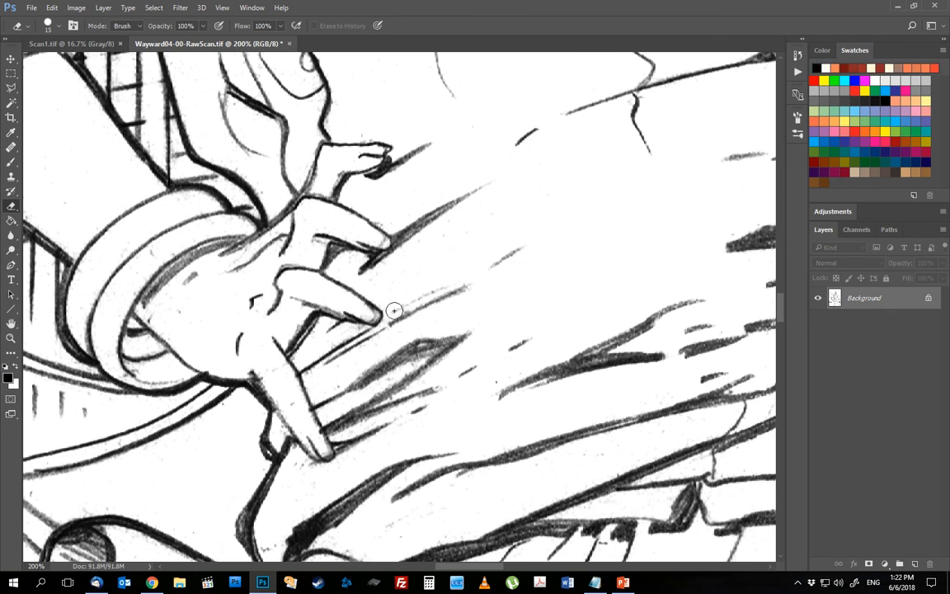
mouse_move(455, 241)
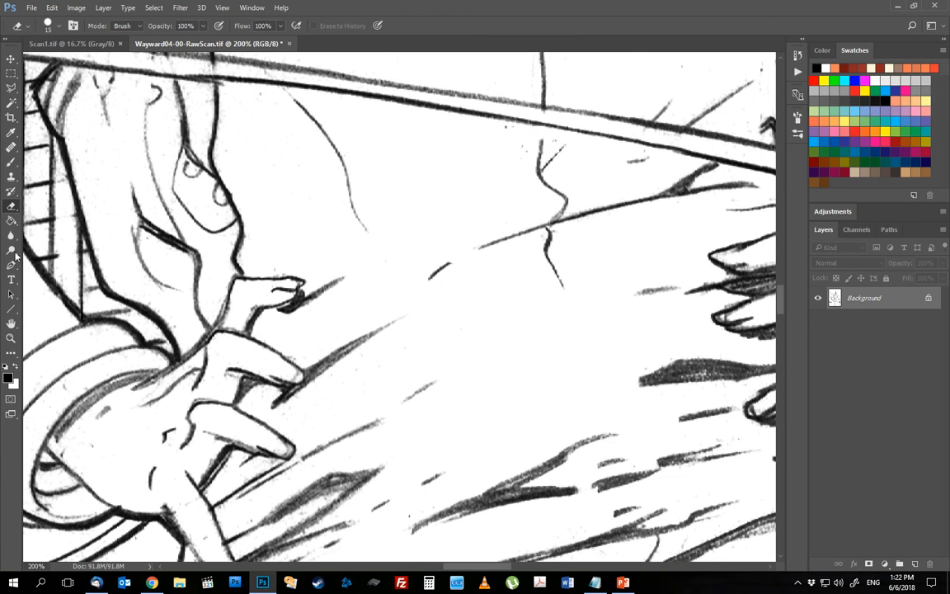
click(14, 258)
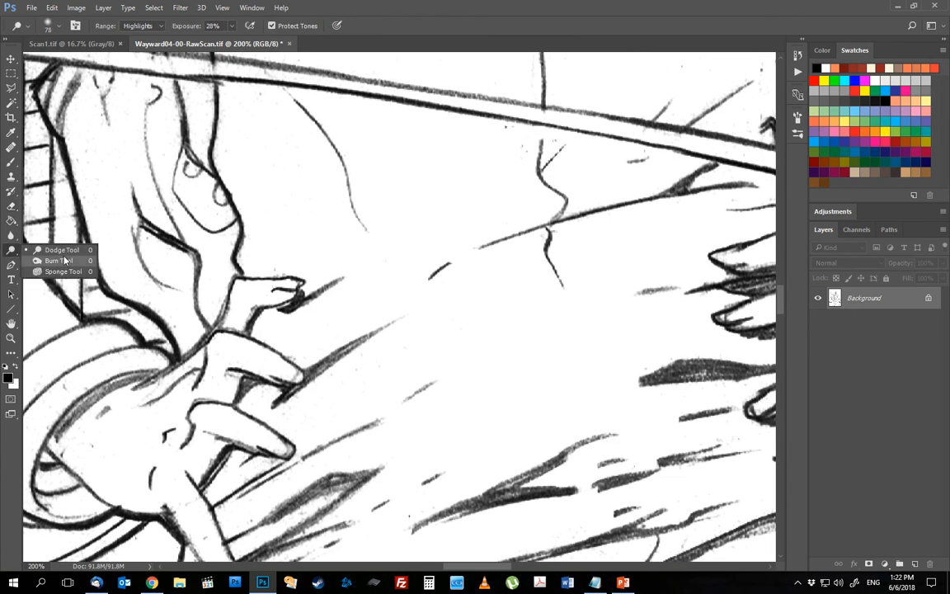